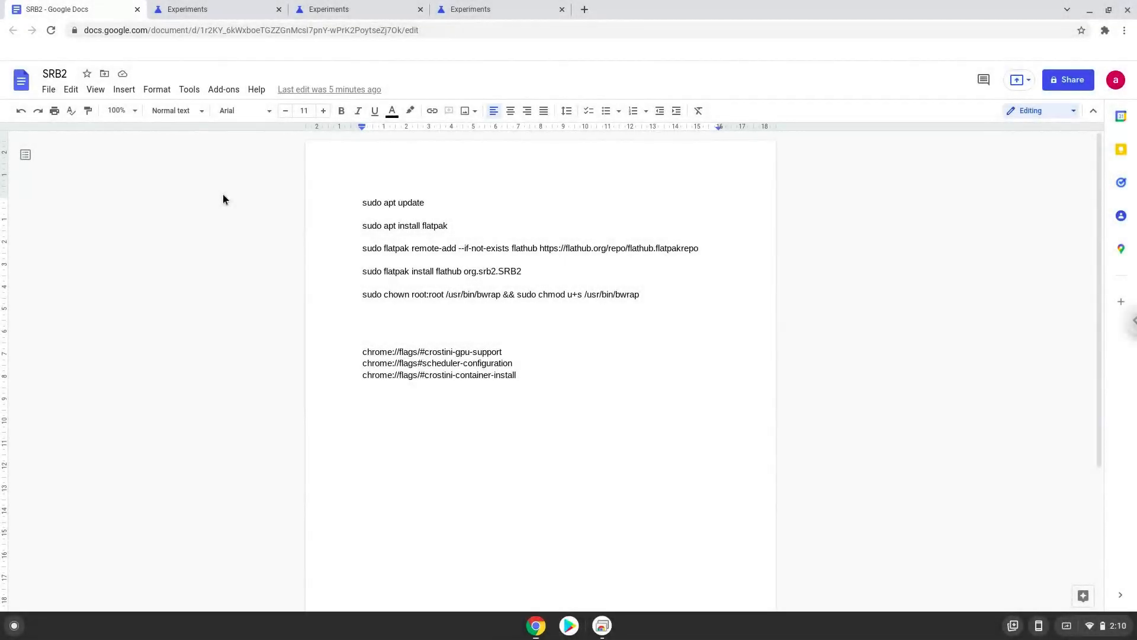
Set the Debian version for new Crostini containers to Bullseye
click(363, 328)
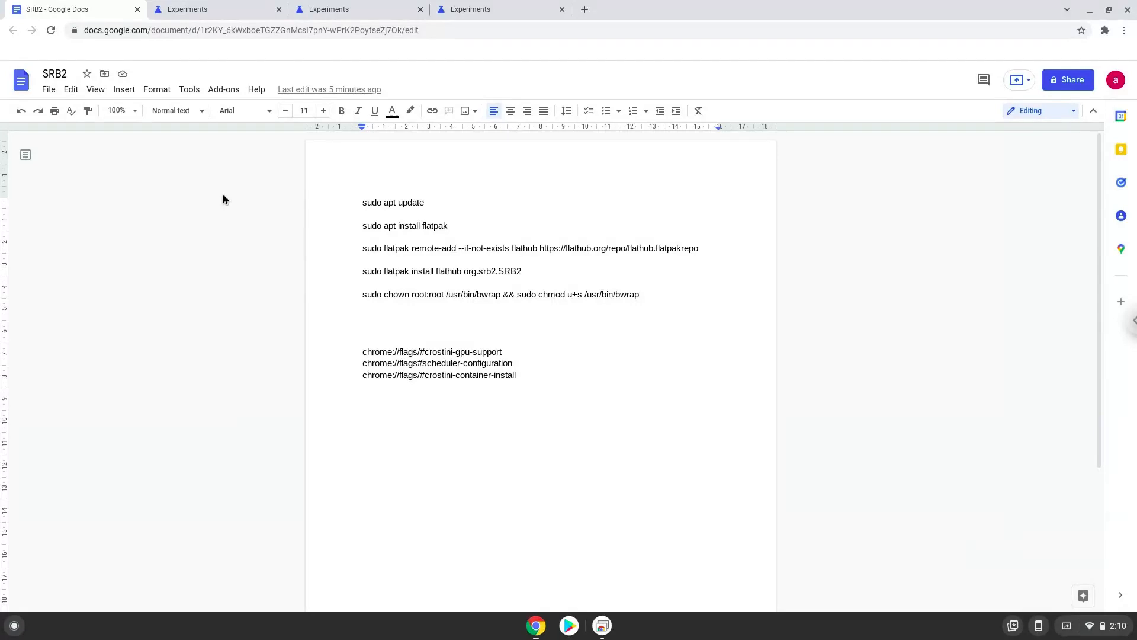
click(363, 327)
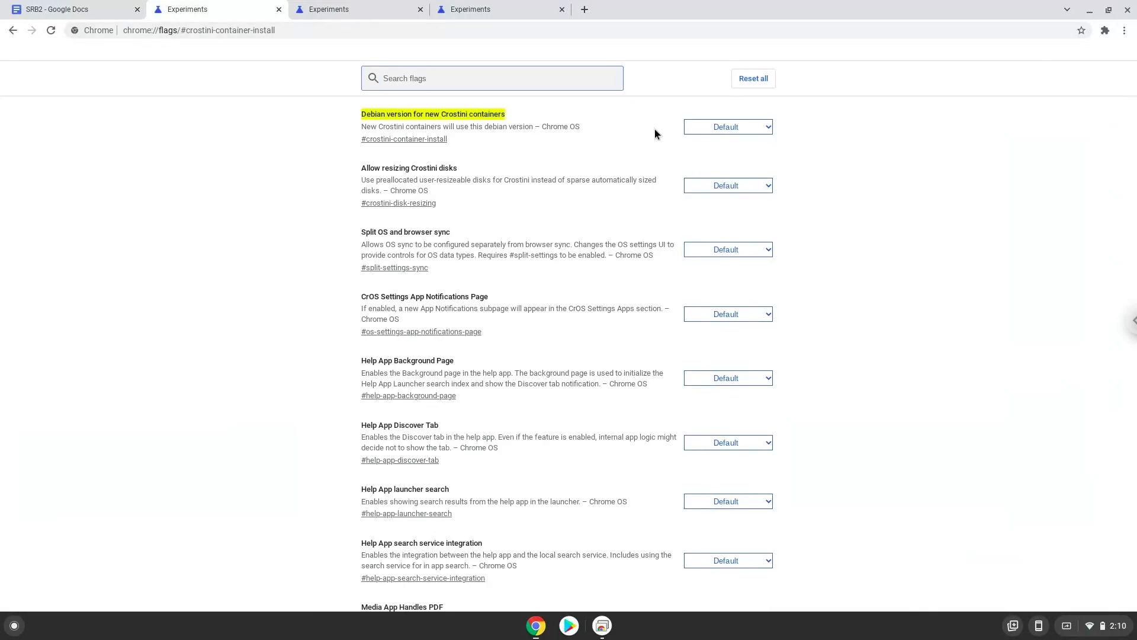
click(727, 126)
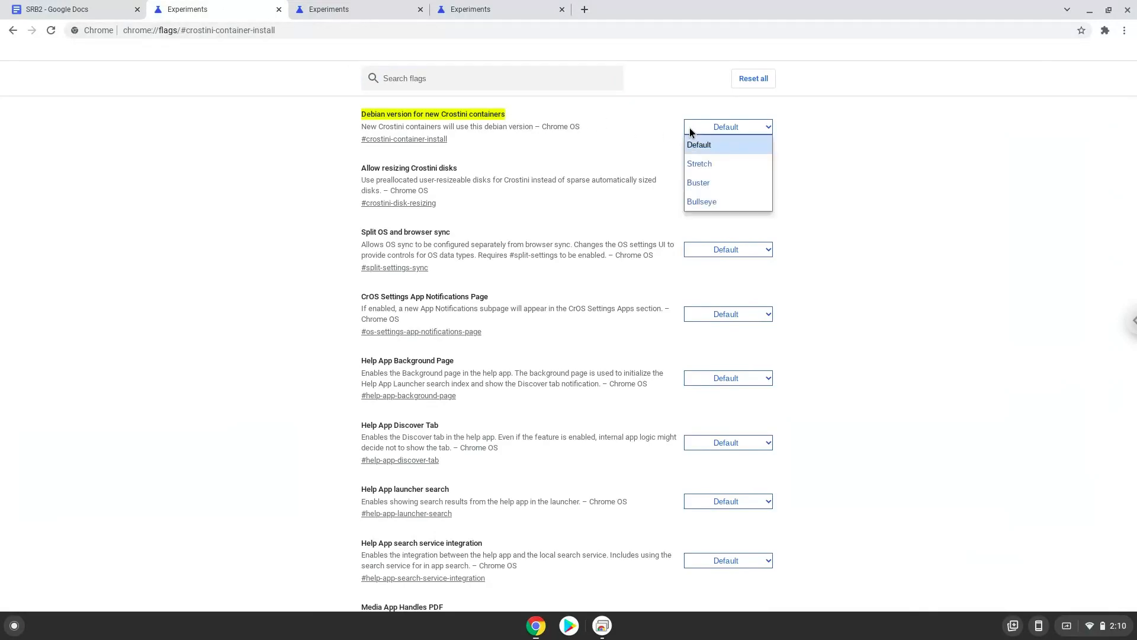
mouse_move(701, 200)
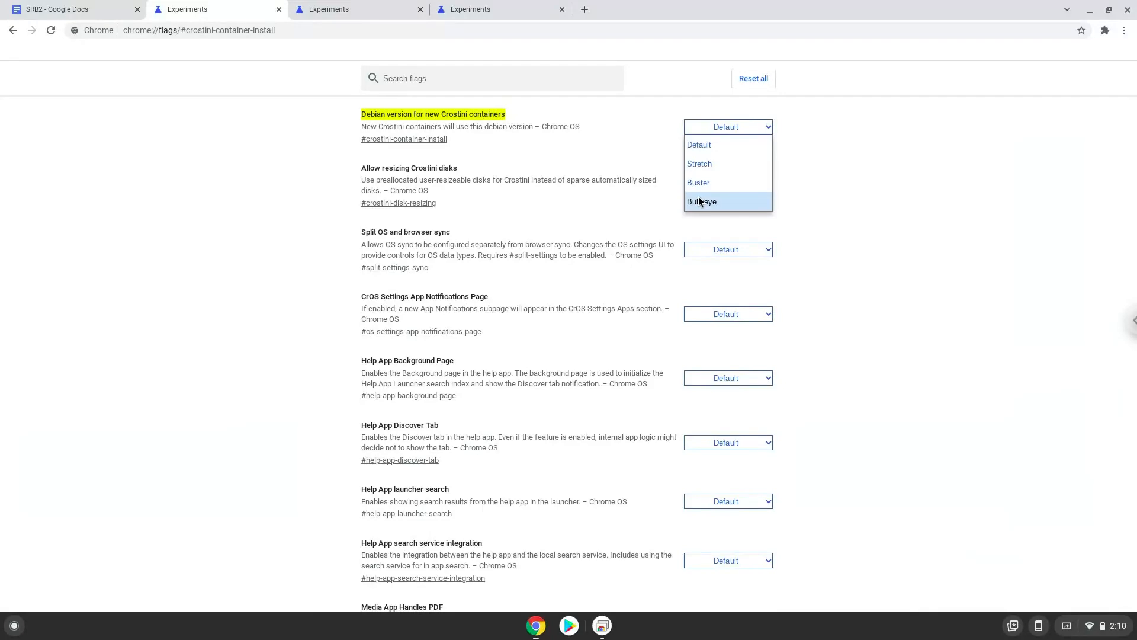
click(701, 201)
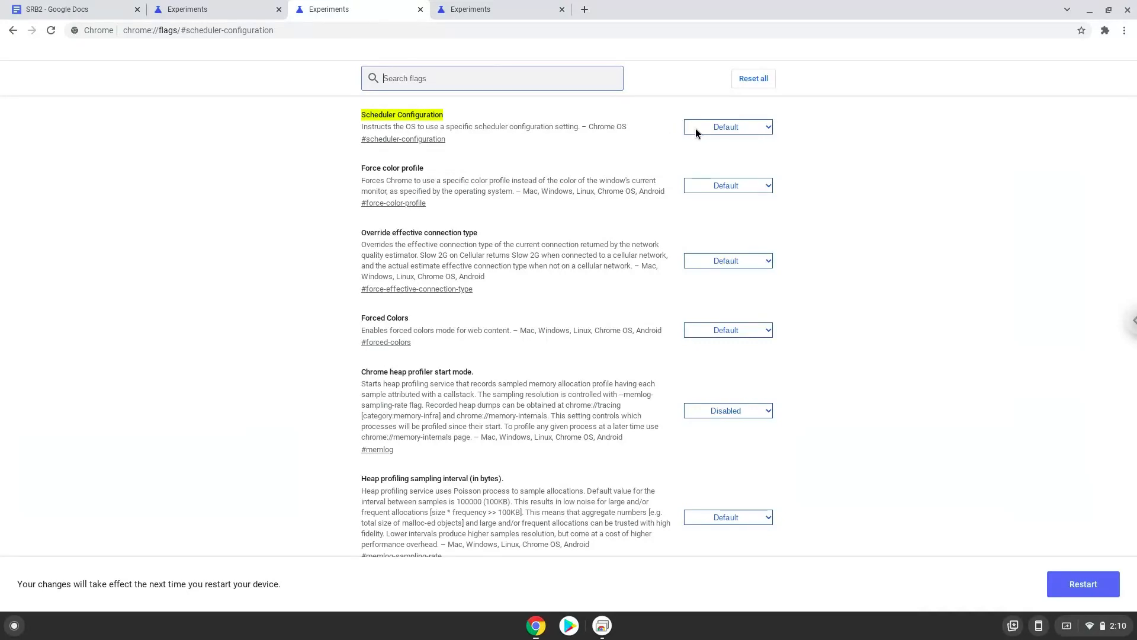
Set Scheduler Configuration to Enables Hyper-Threading and Crostini GPU Support to Enabled
click(728, 126)
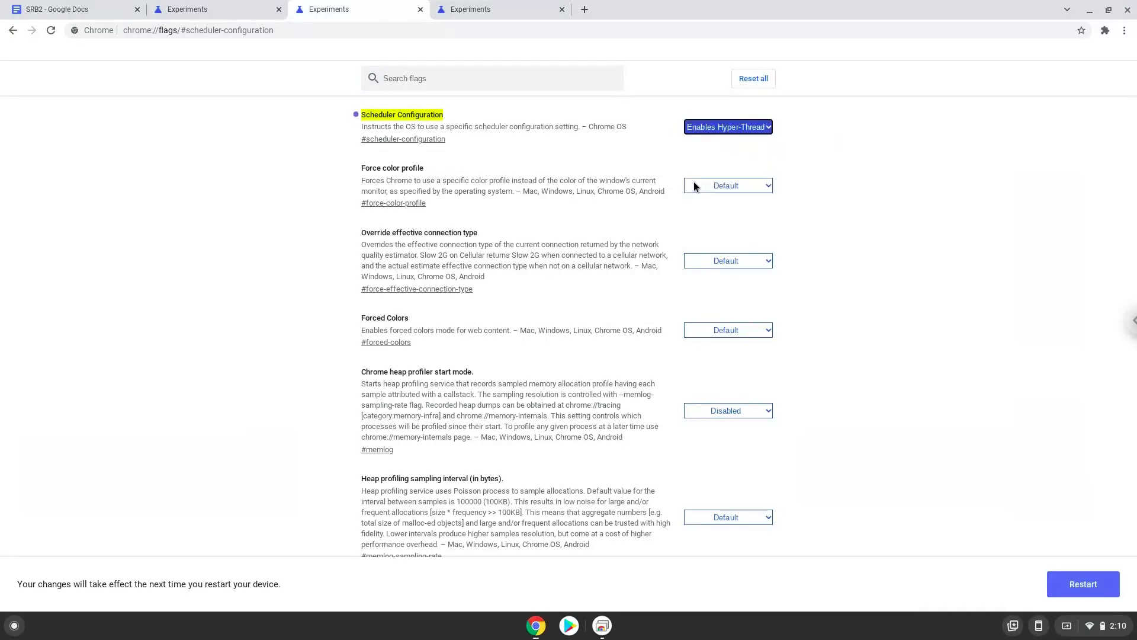
click(499, 9)
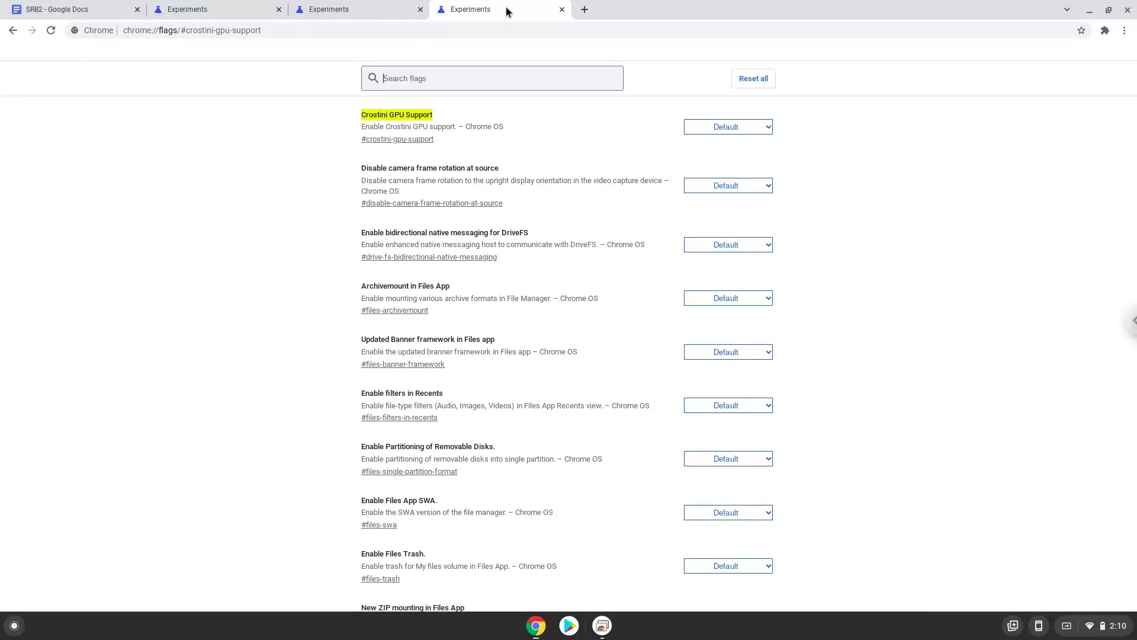
click(727, 126)
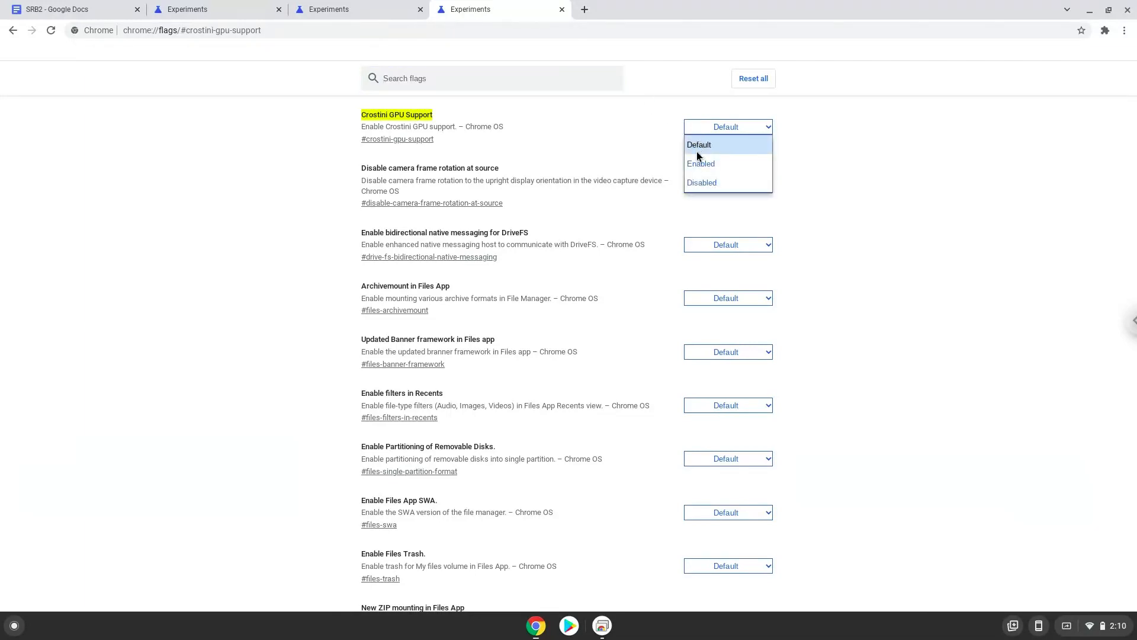
click(700, 163)
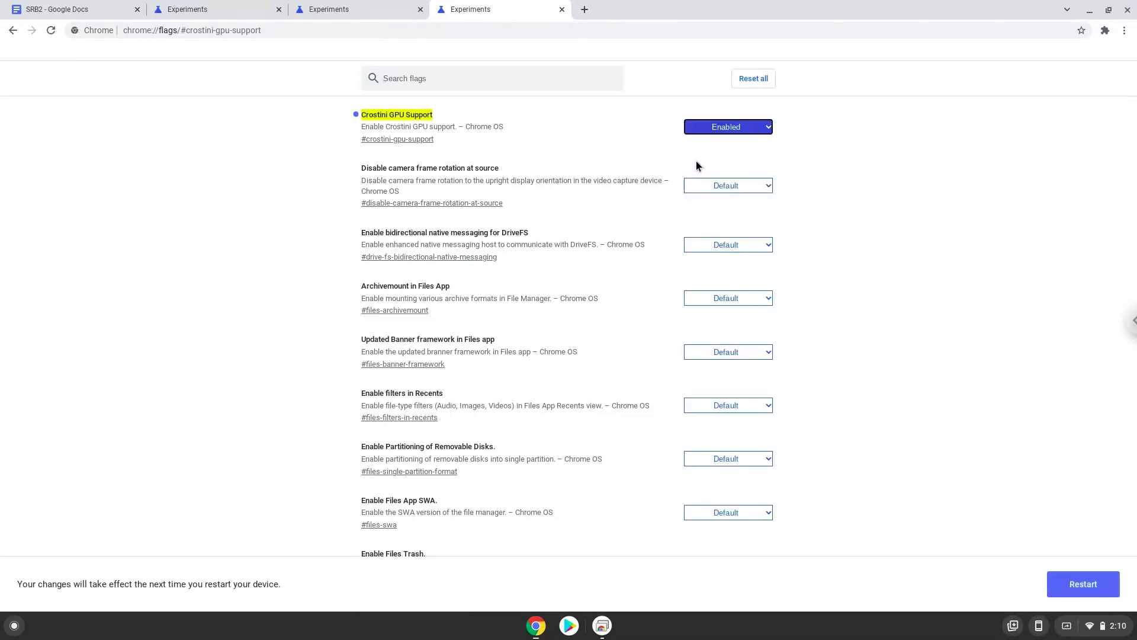
mouse_move(1050, 552)
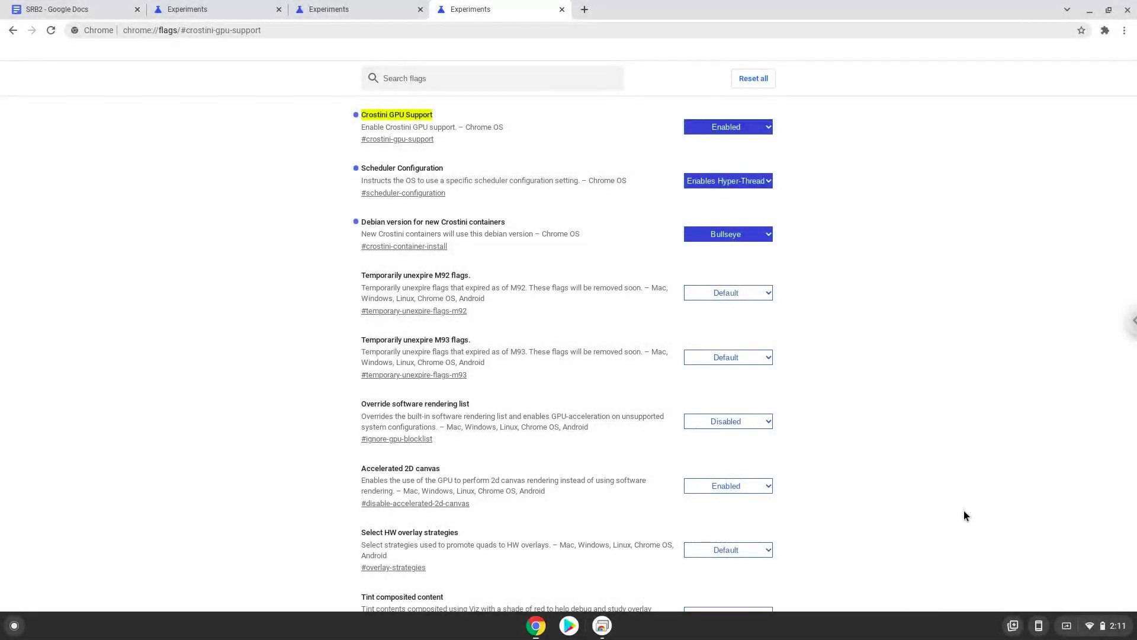
mouse_move(972, 521)
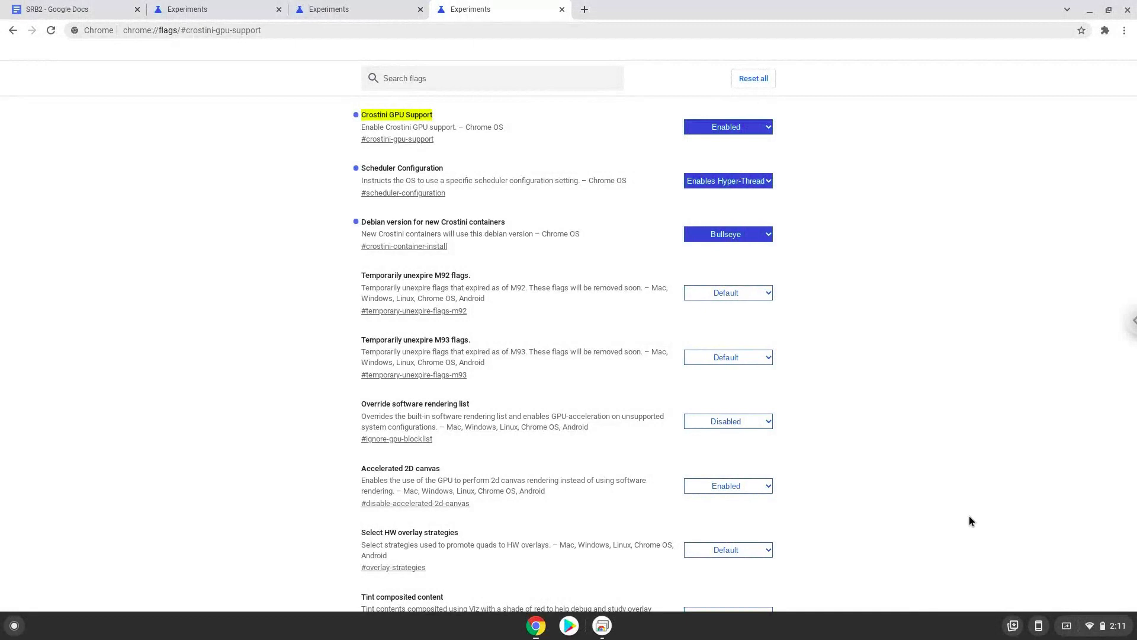
mouse_move(975, 526)
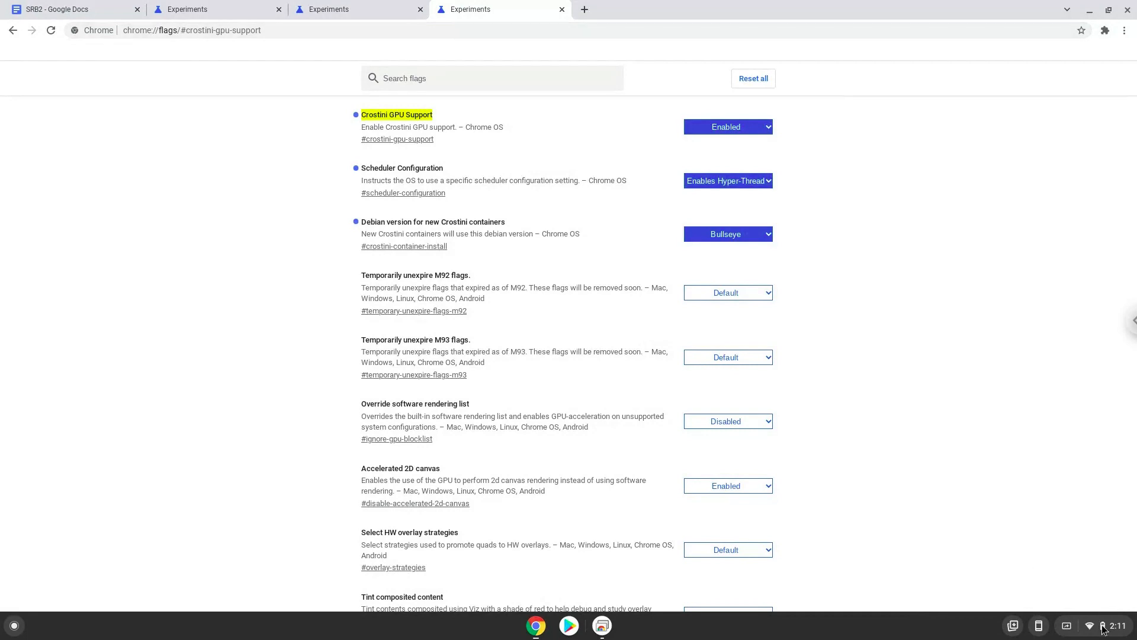
Open the ChromeOS Settings window from Quick Settings
click(1103, 626)
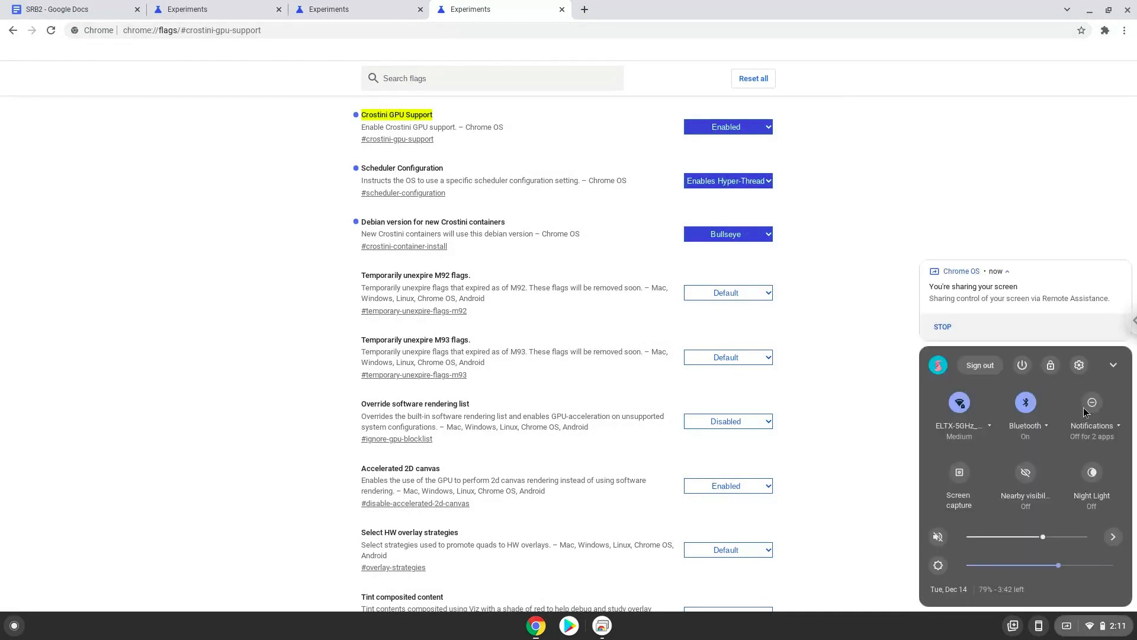
click(1079, 365)
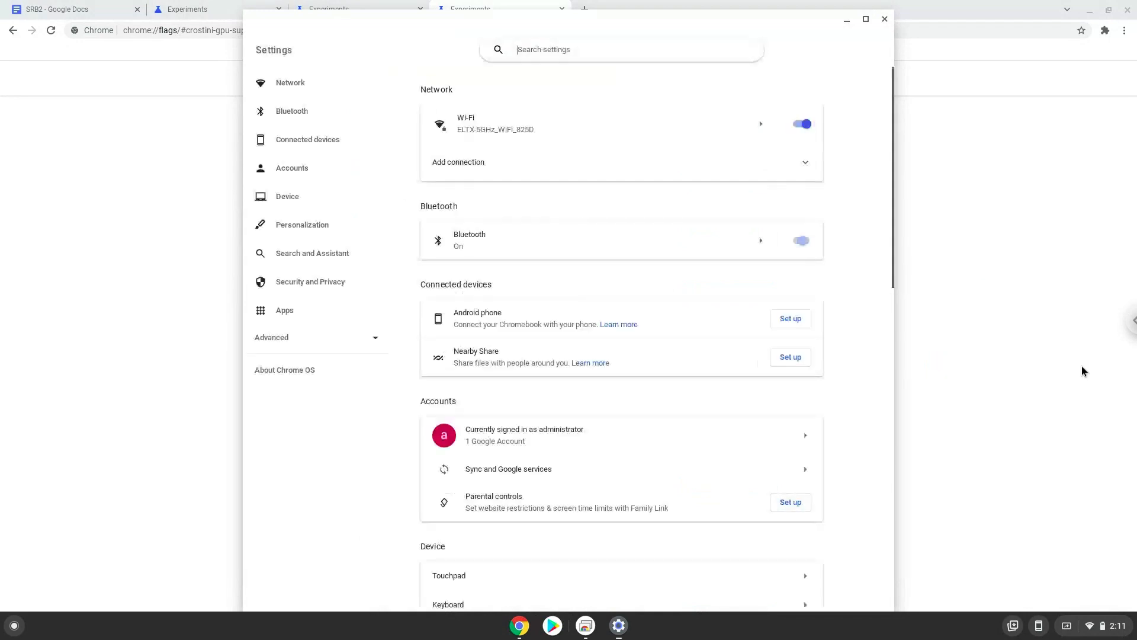
mouse_move(357, 342)
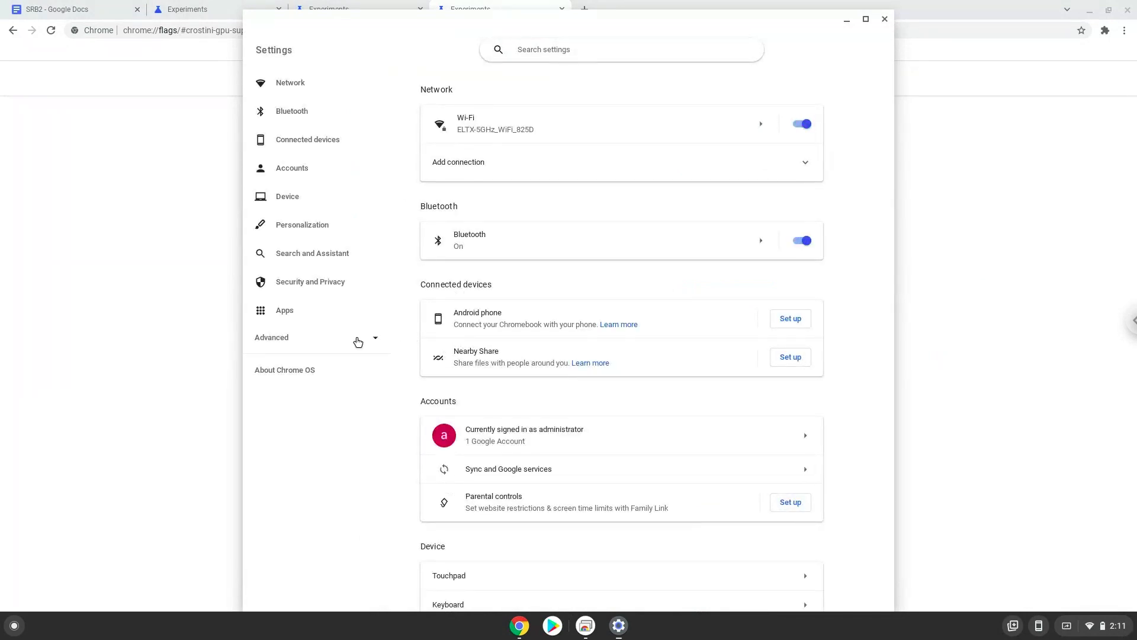
Expand Advanced in Settings and go to the Developers section
click(271, 337)
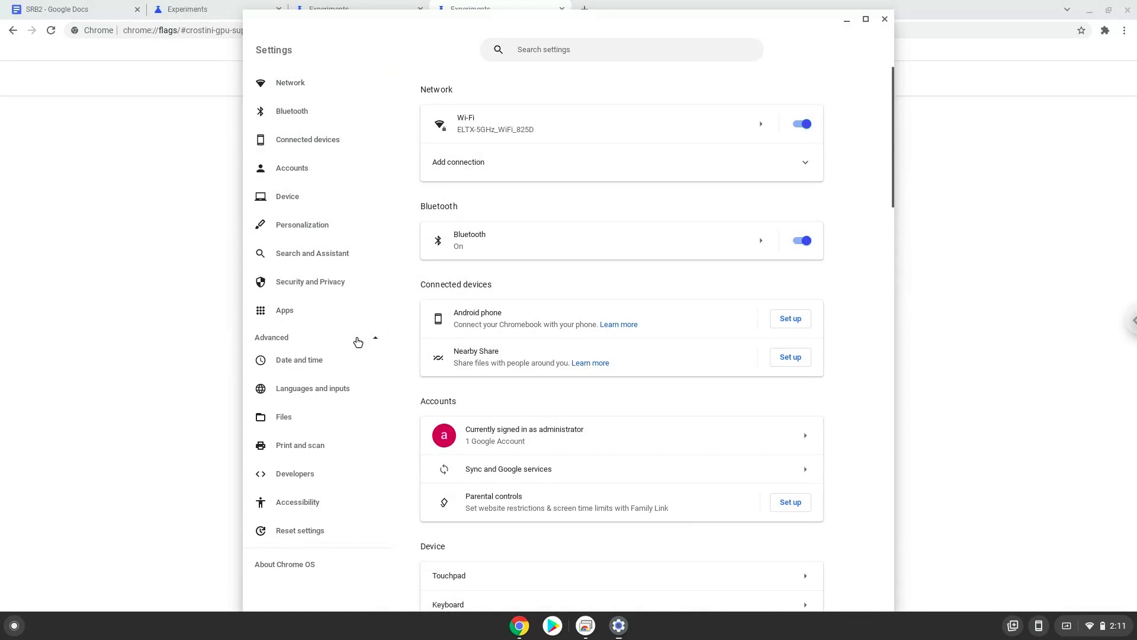
mouse_move(347, 474)
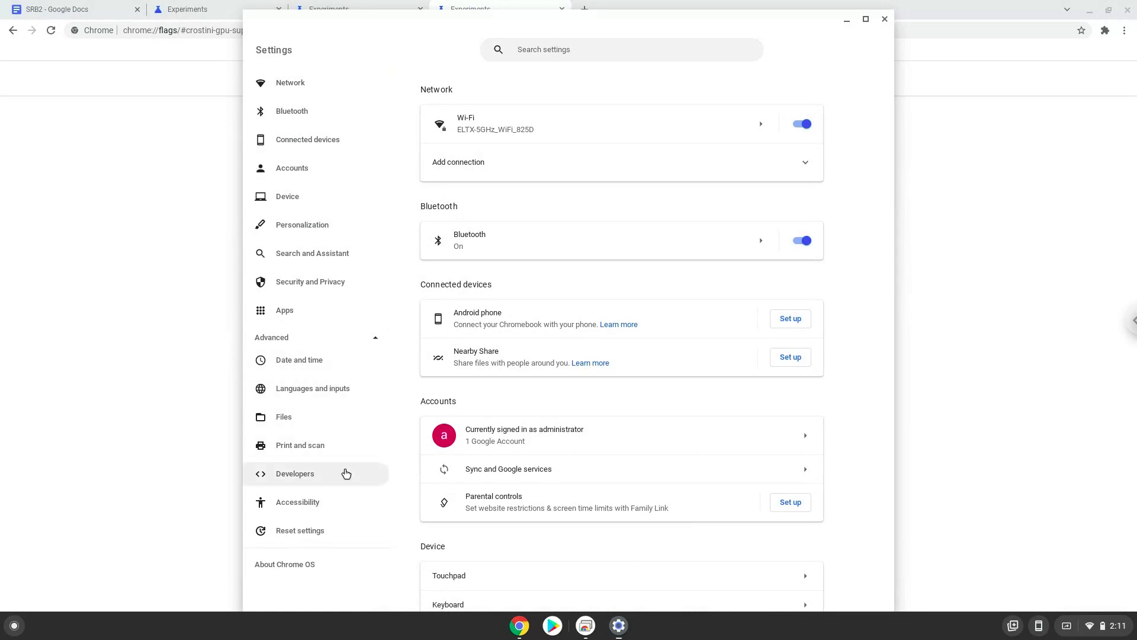
click(295, 472)
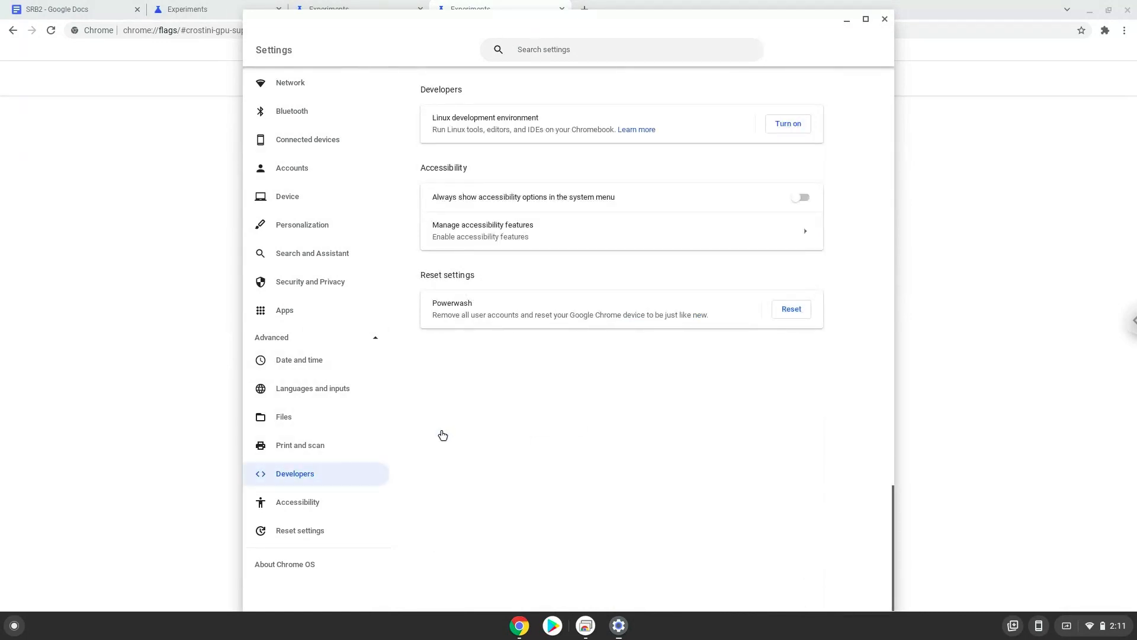
mouse_move(788, 123)
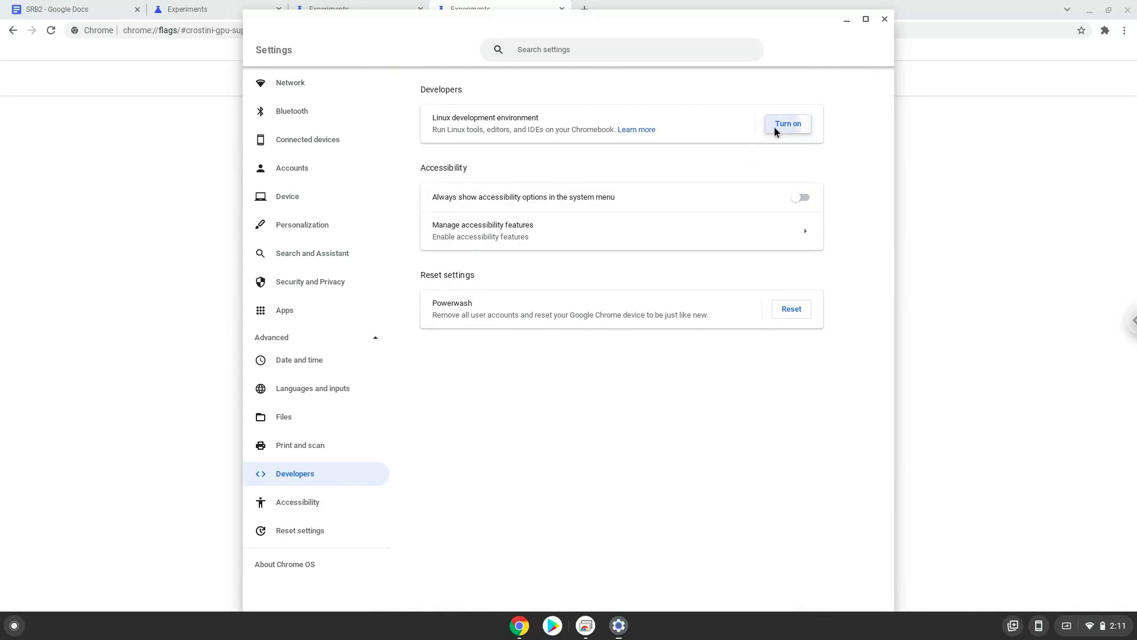
Turn on the Linux development environment and install it with the recommended disk size
click(787, 124)
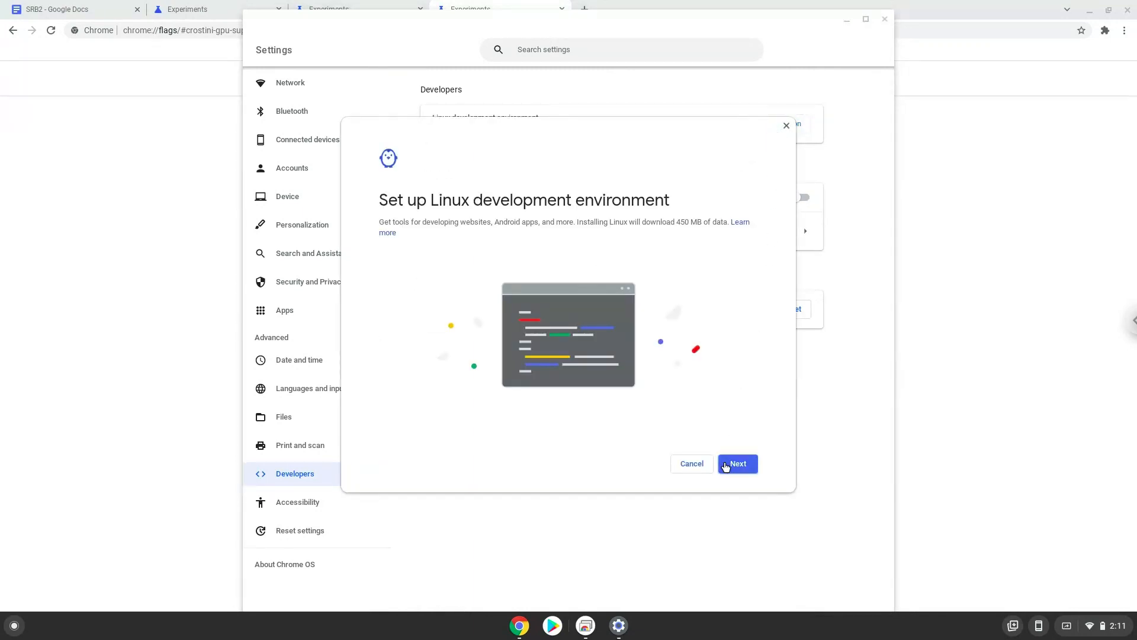
click(737, 463)
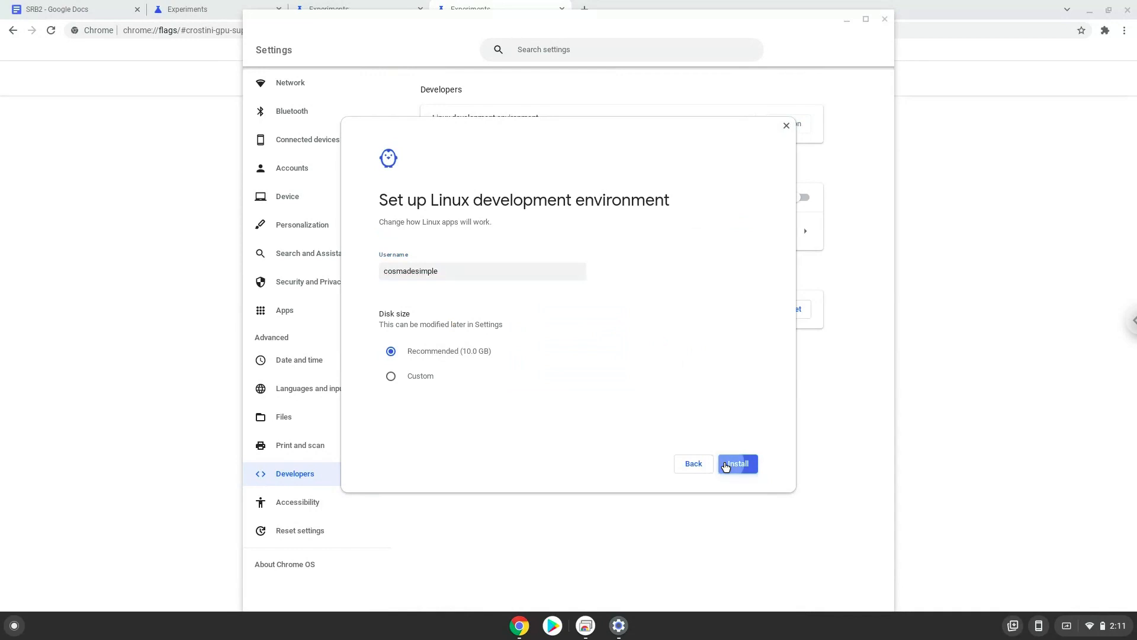
click(738, 464)
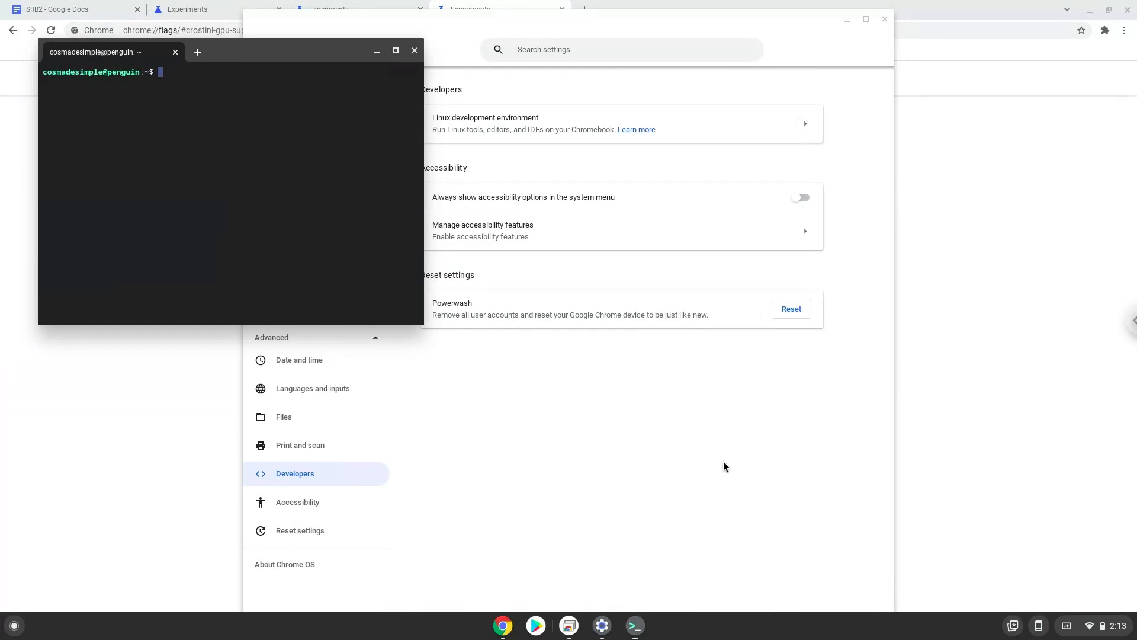
mouse_move(414, 51)
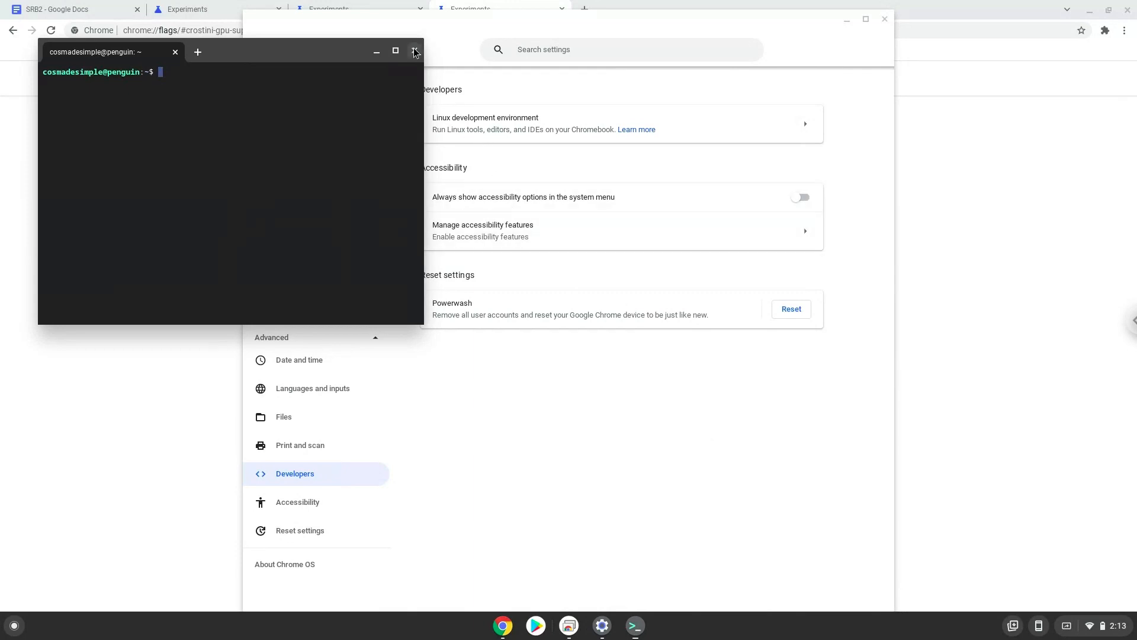
Close the Terminal and Settings windows and return to the SRB2 Google Doc
click(414, 51)
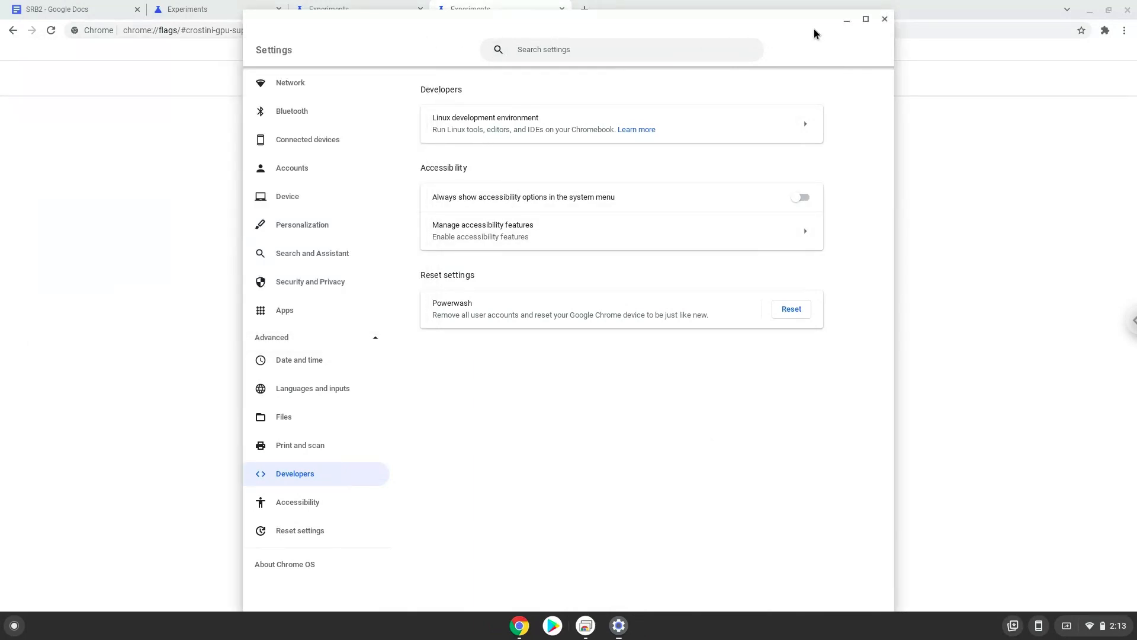
mouse_move(884, 19)
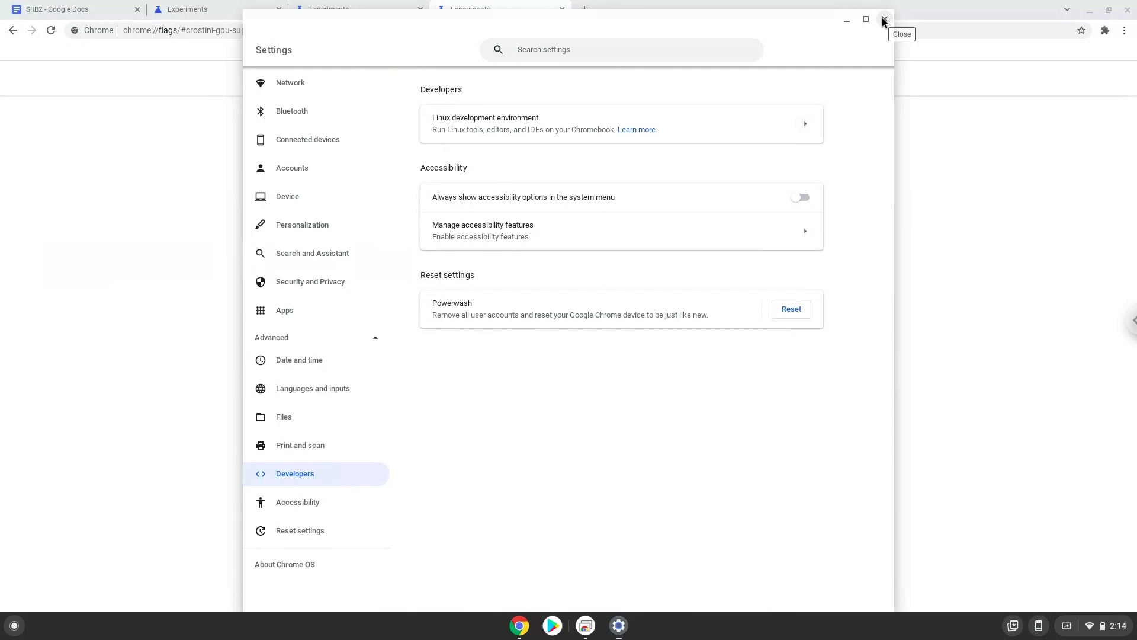
click(882, 20)
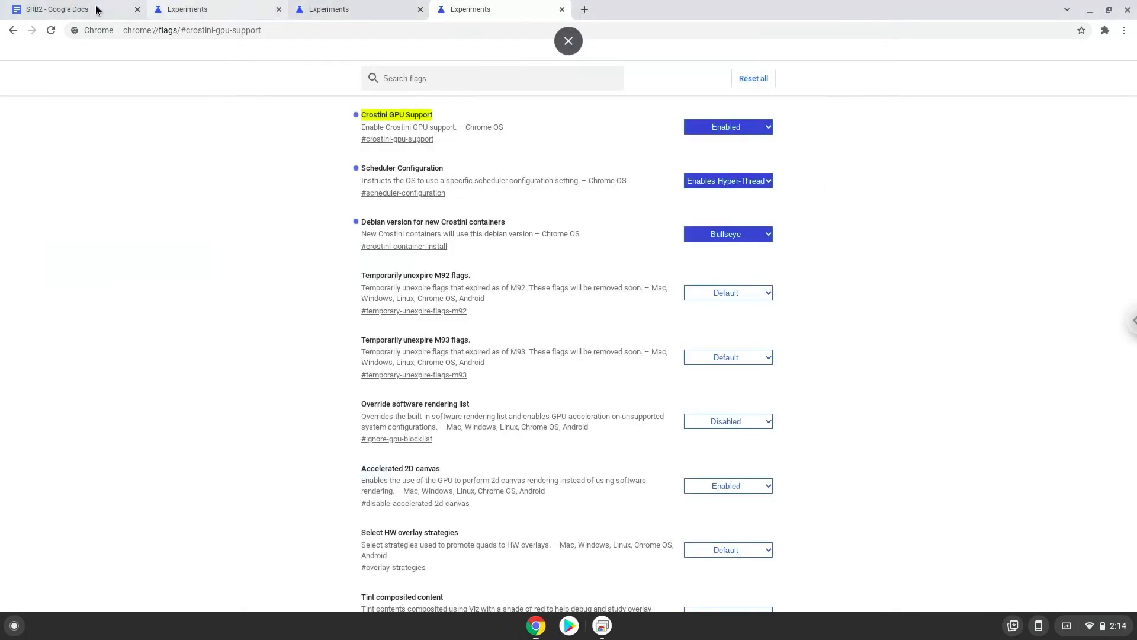
click(55, 9)
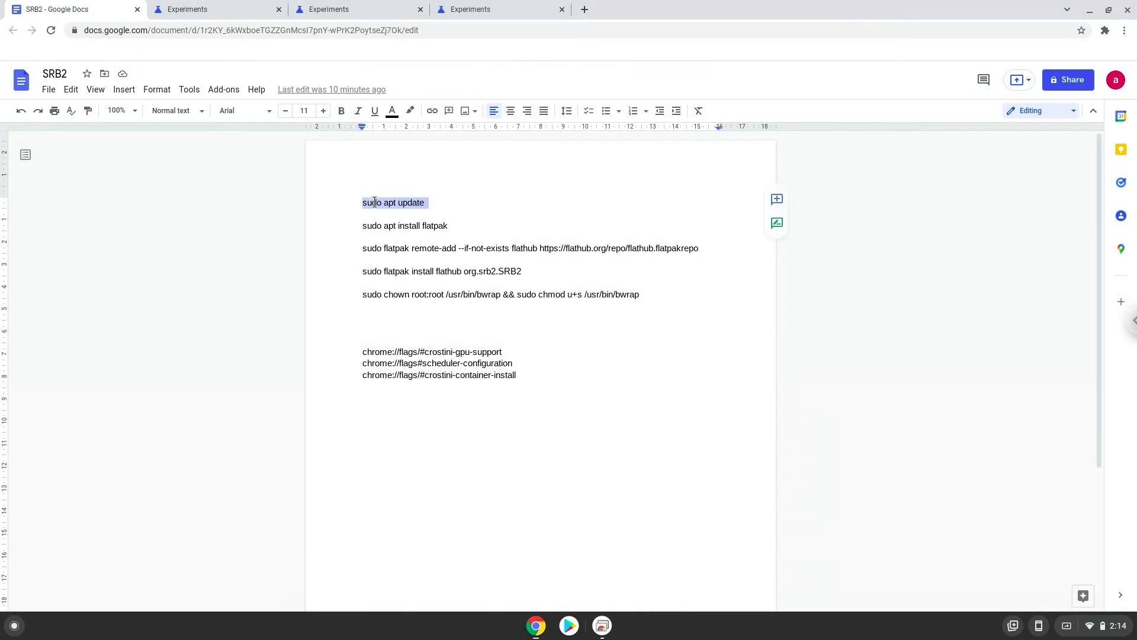
mouse_move(247, 392)
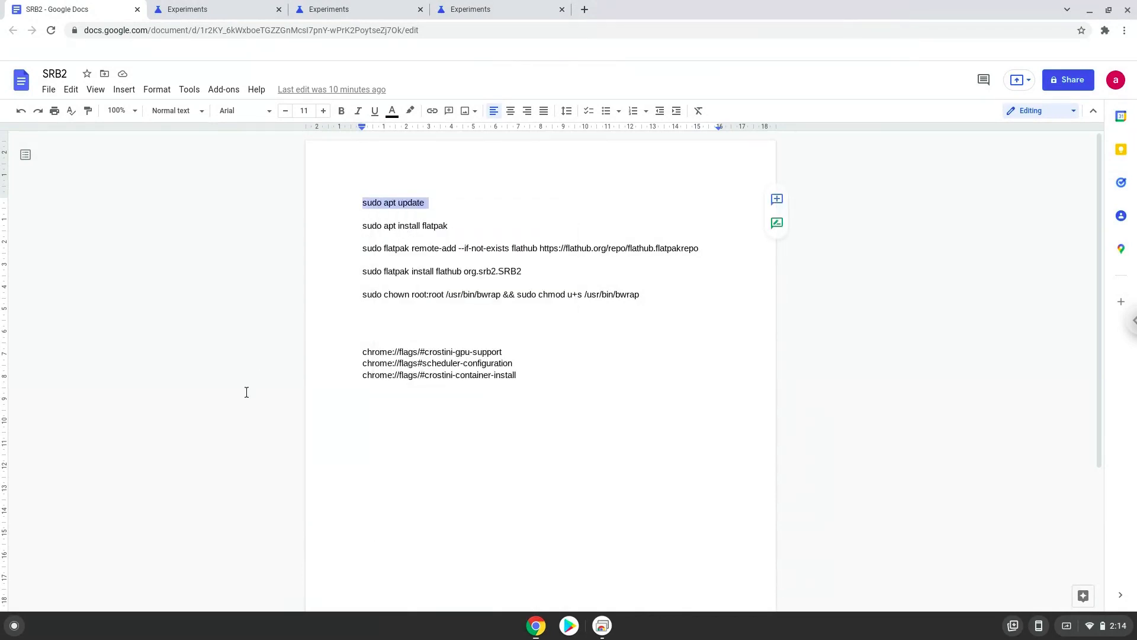
mouse_move(13, 624)
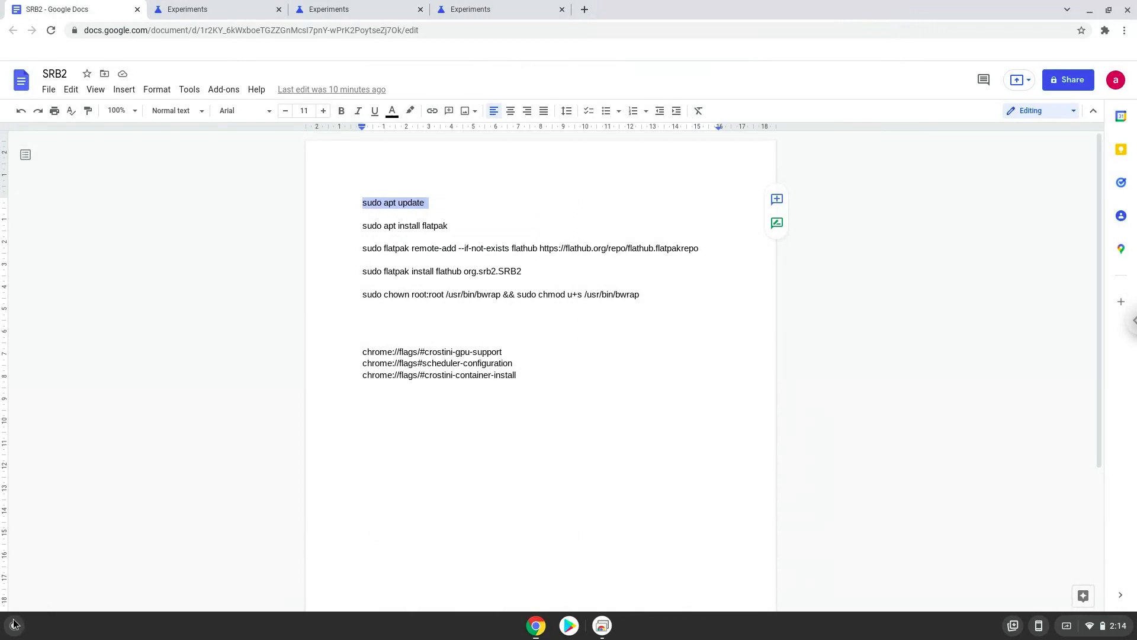
Launch the Terminal app by searching 'termit' in the Launcher
text(termit)
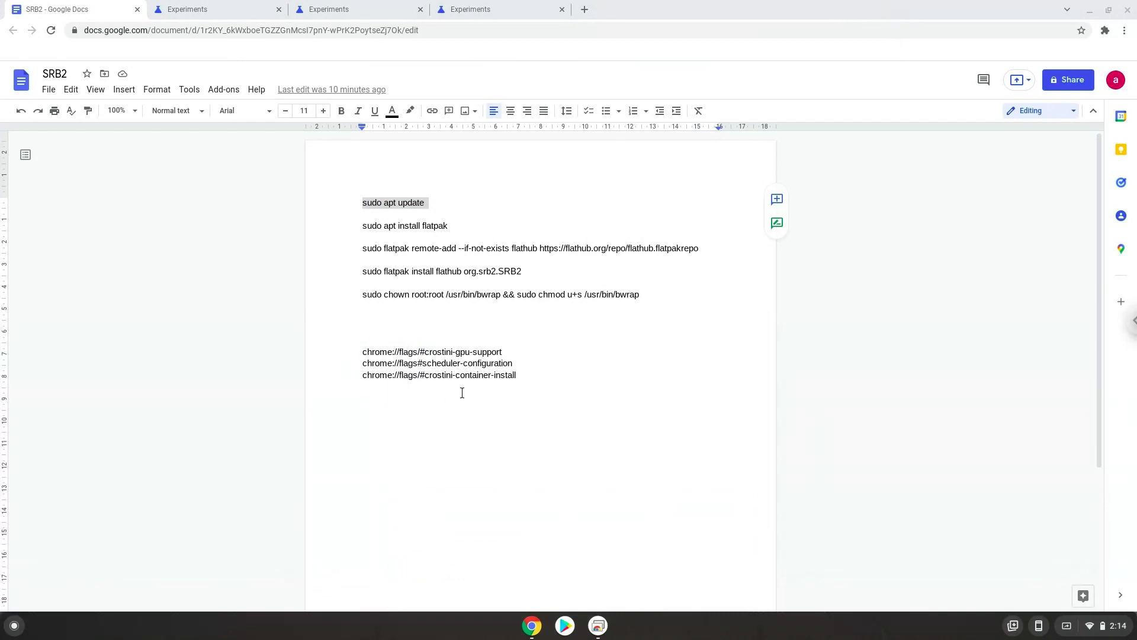
click(617, 625)
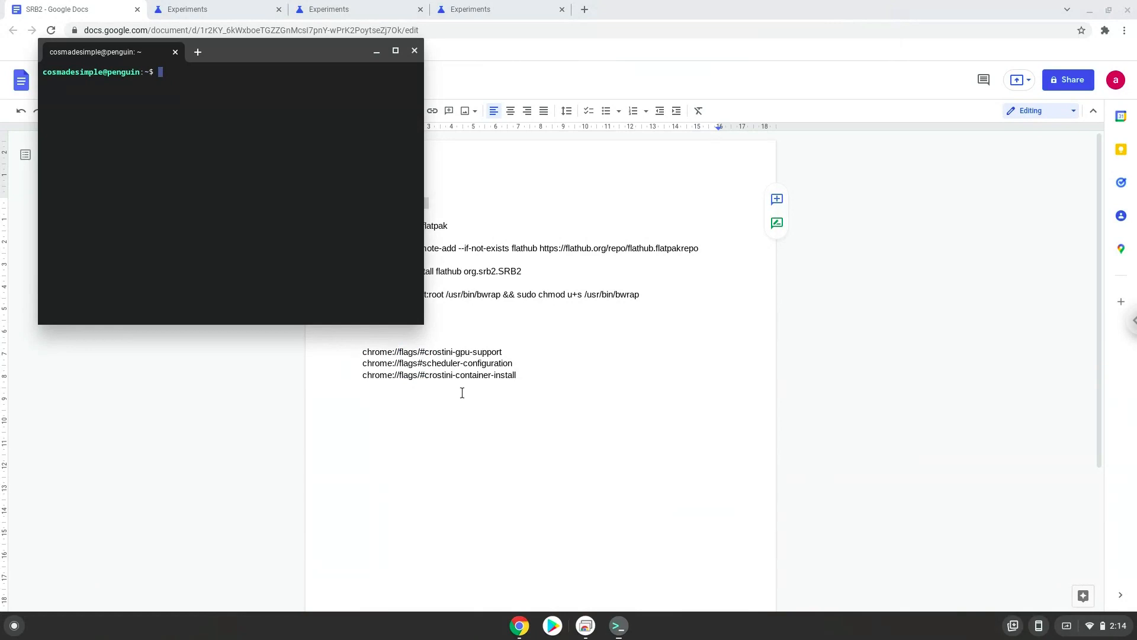
mouse_move(332, 52)
text(sudo apt update)
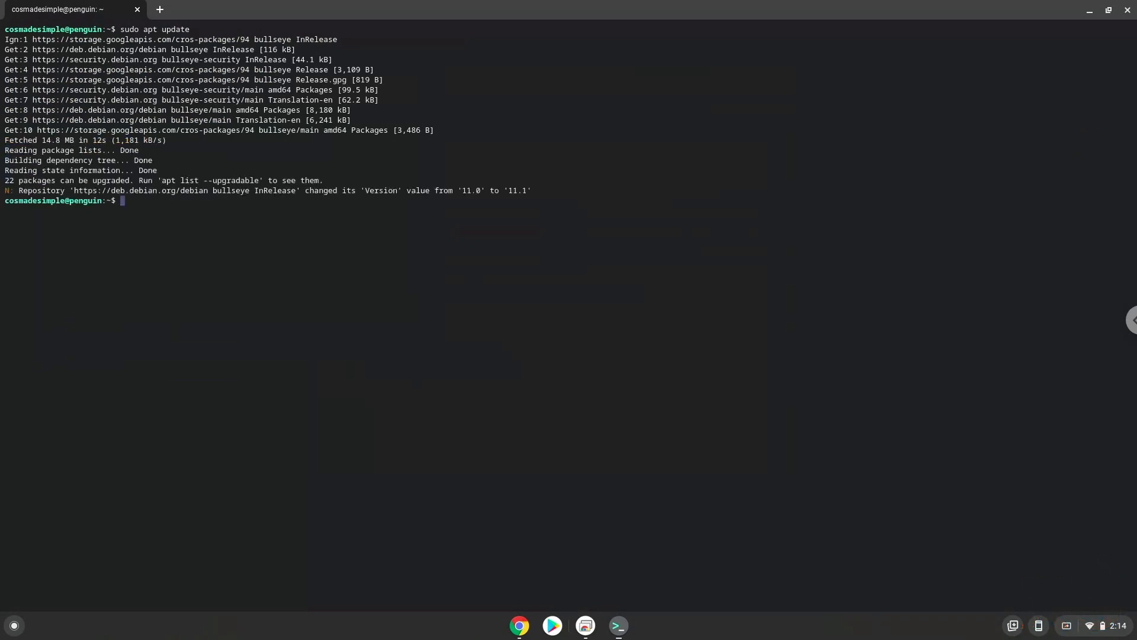
mouse_move(406, 289)
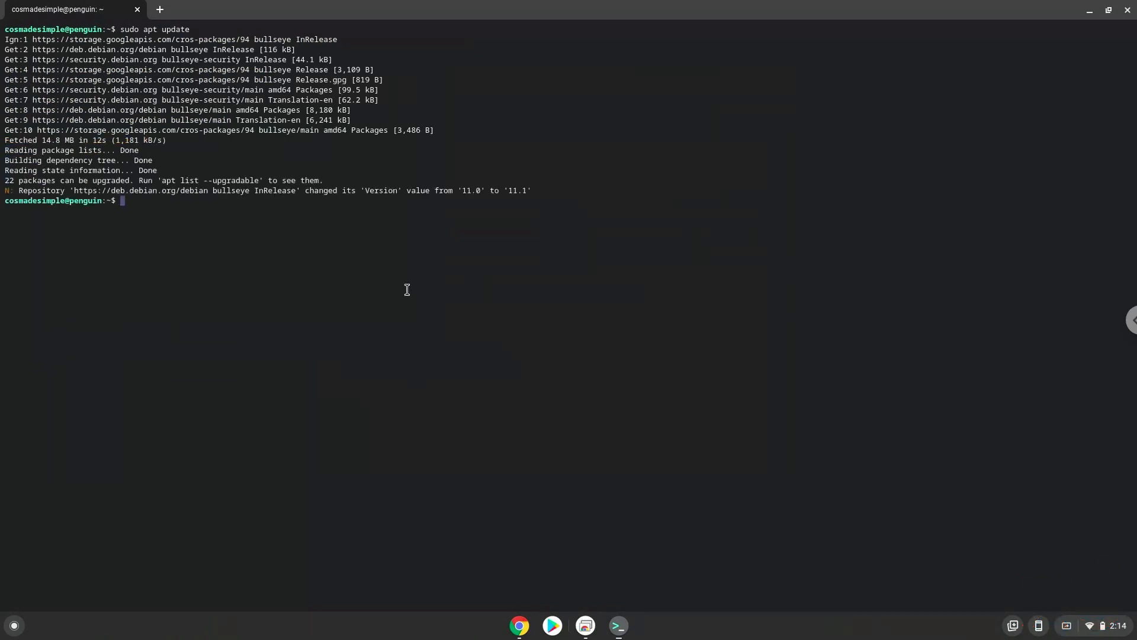
Copy 'sudo apt install flatpak' from the SRB2 Doc and run it in Terminal
click(520, 624)
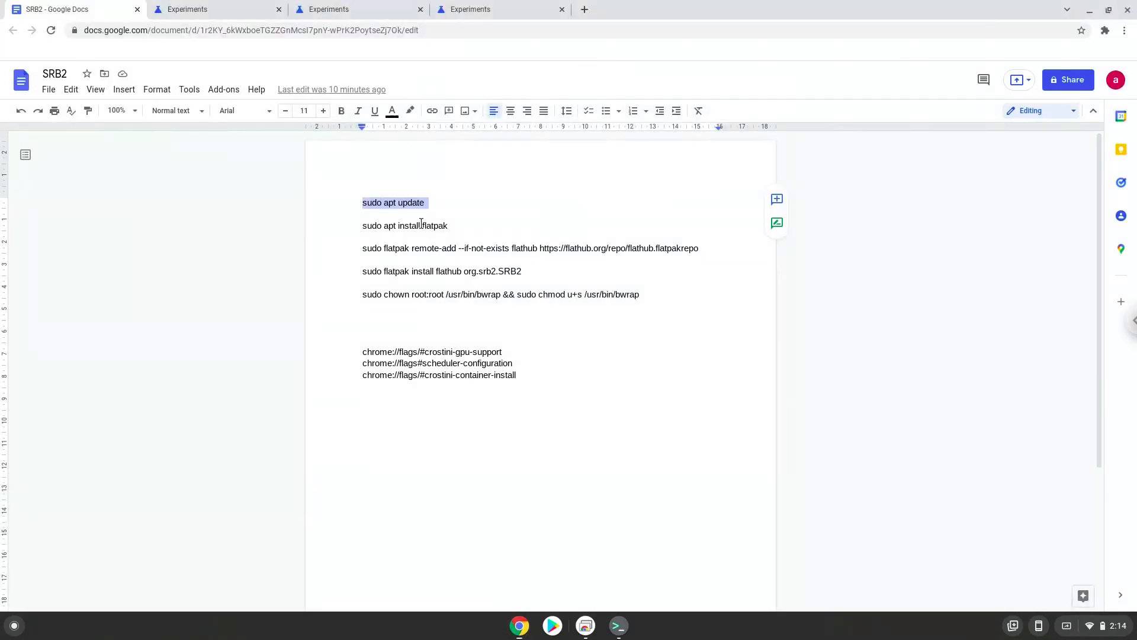
click(420, 225)
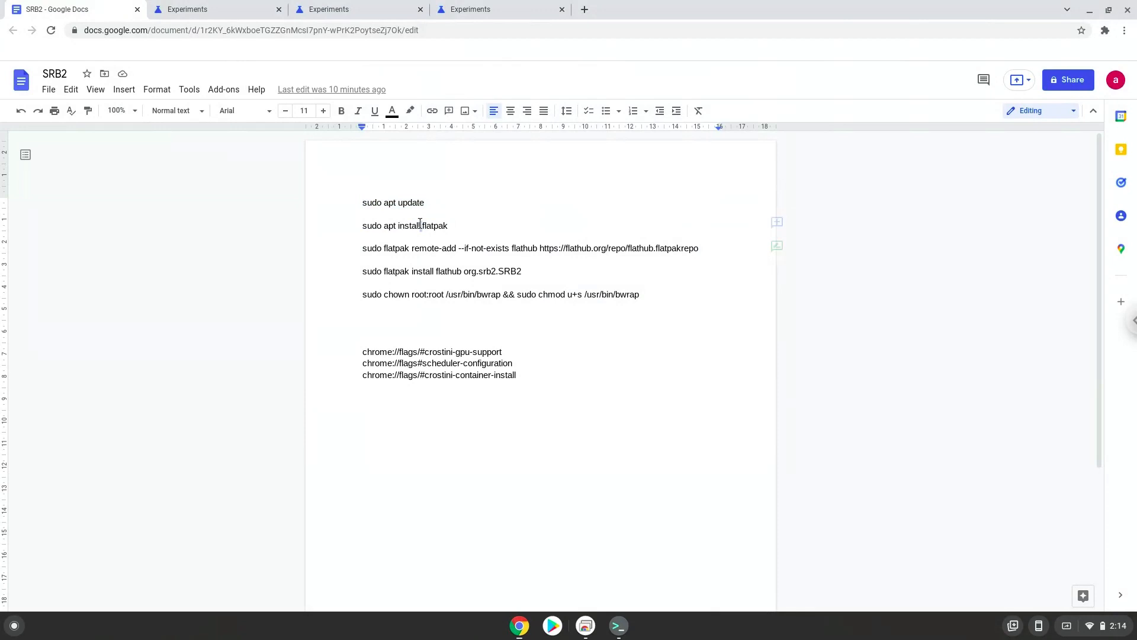
right_click(405, 225)
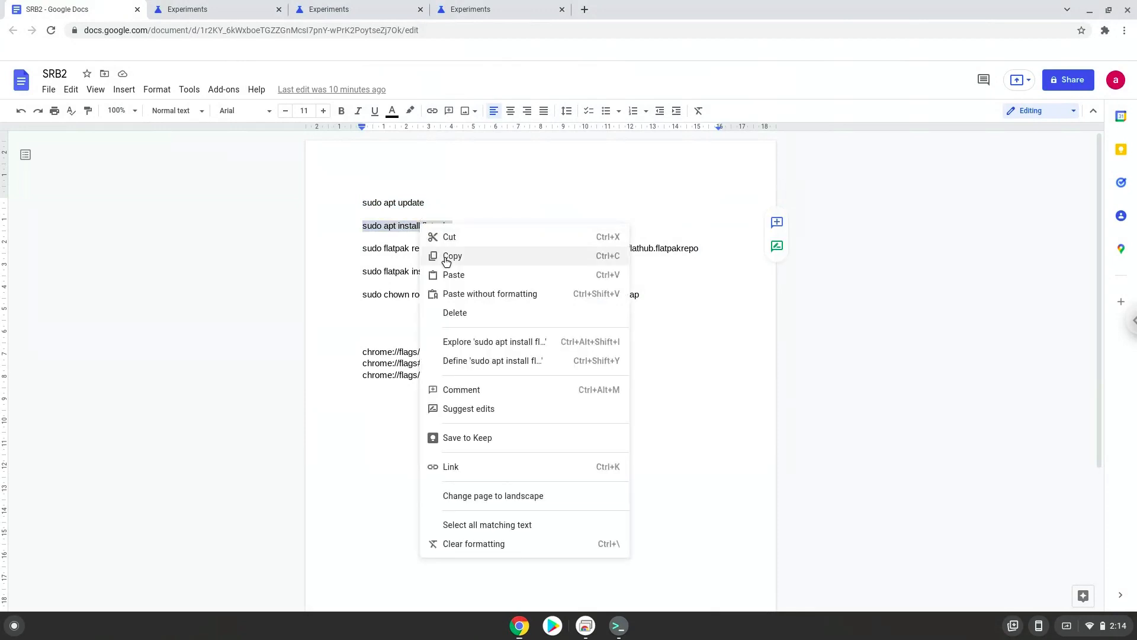
click(452, 255)
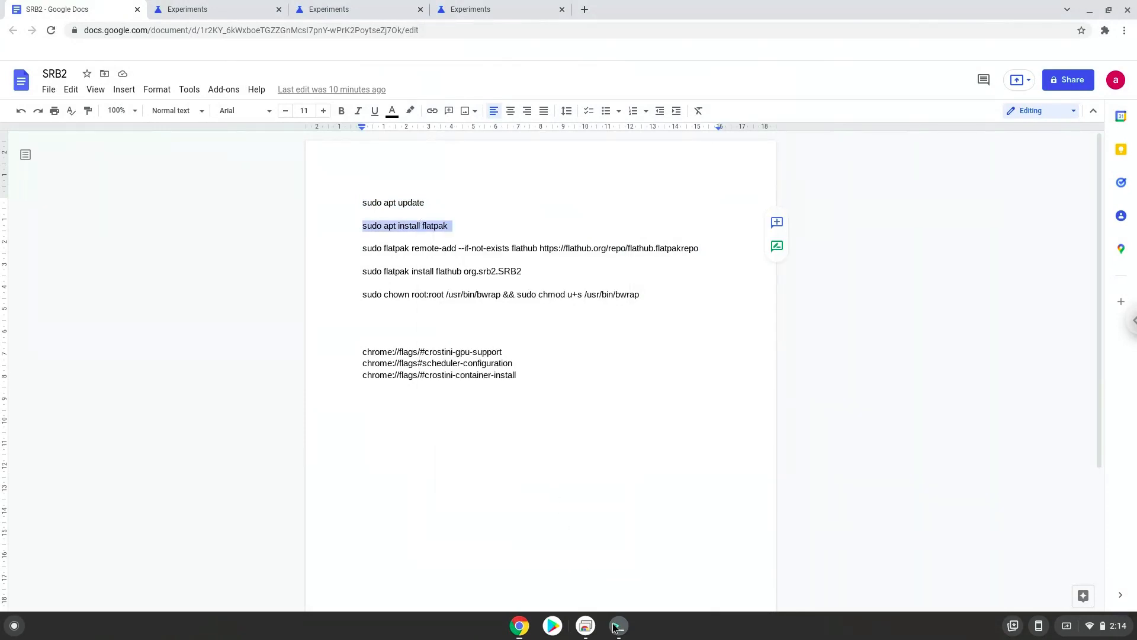
click(618, 625)
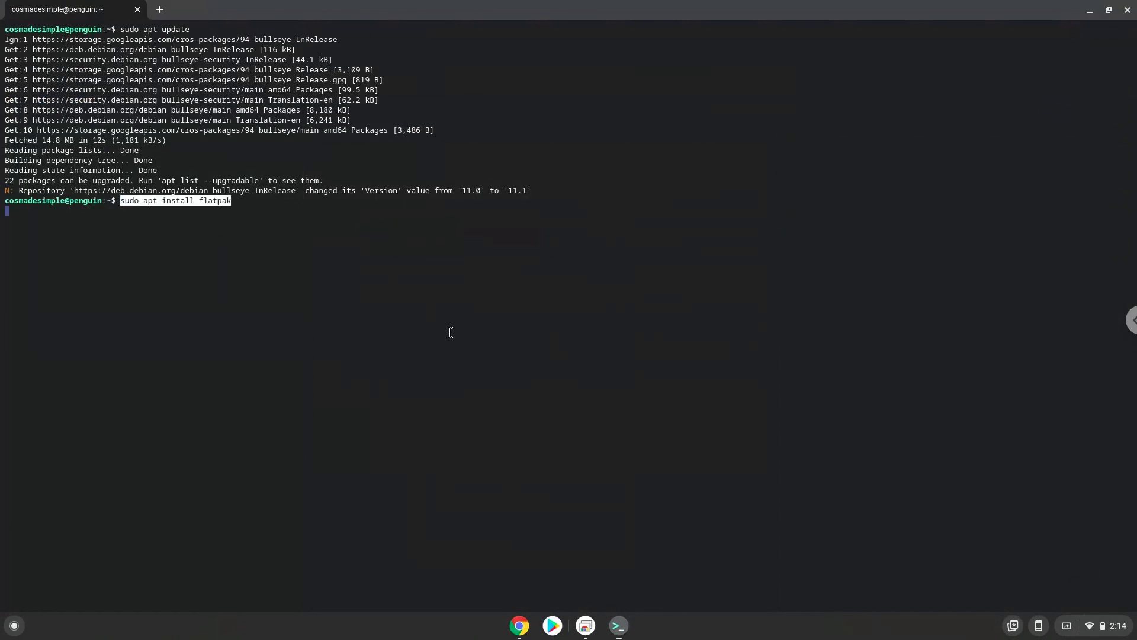
key(Return)
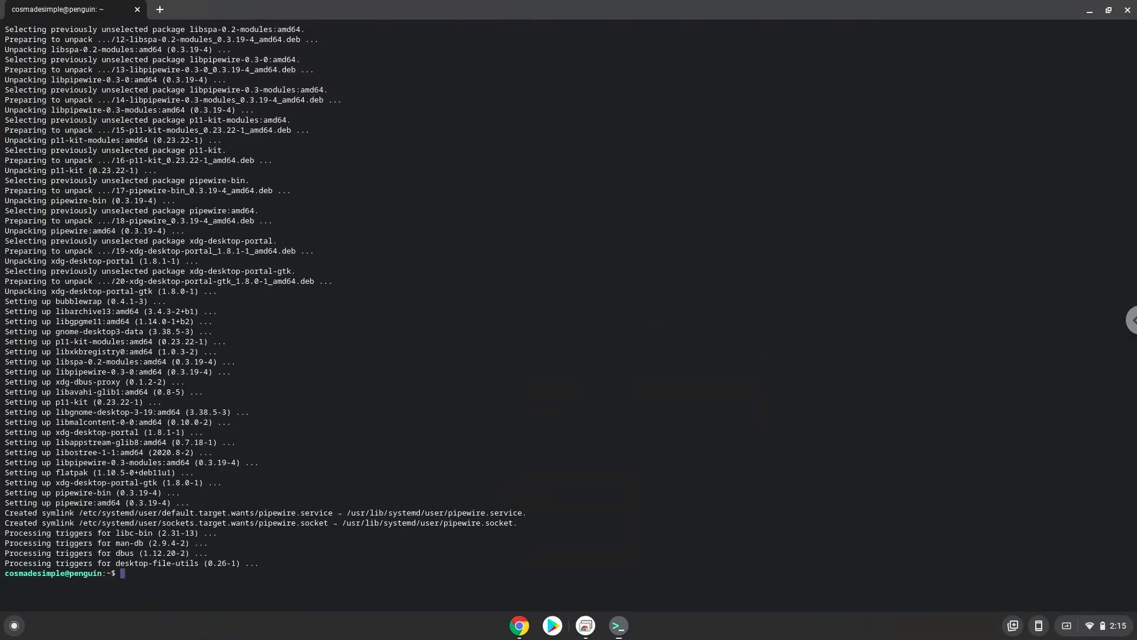
mouse_move(468, 400)
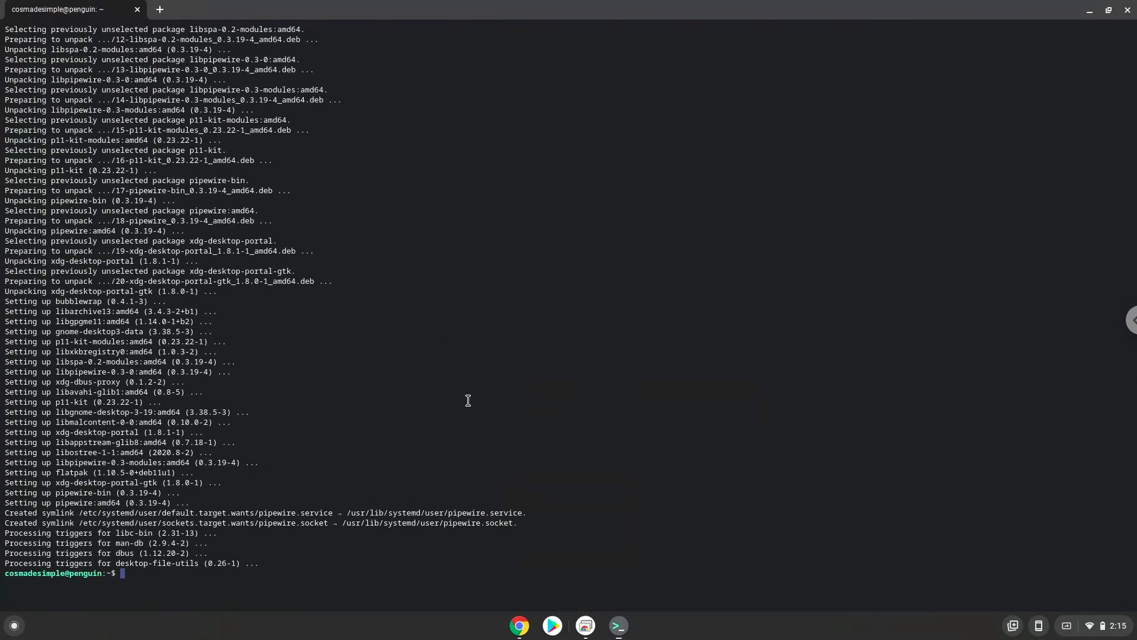
Copy the 'sudo flatpak remote-add --if-not-exists flathub' command and run it in Terminal
click(519, 624)
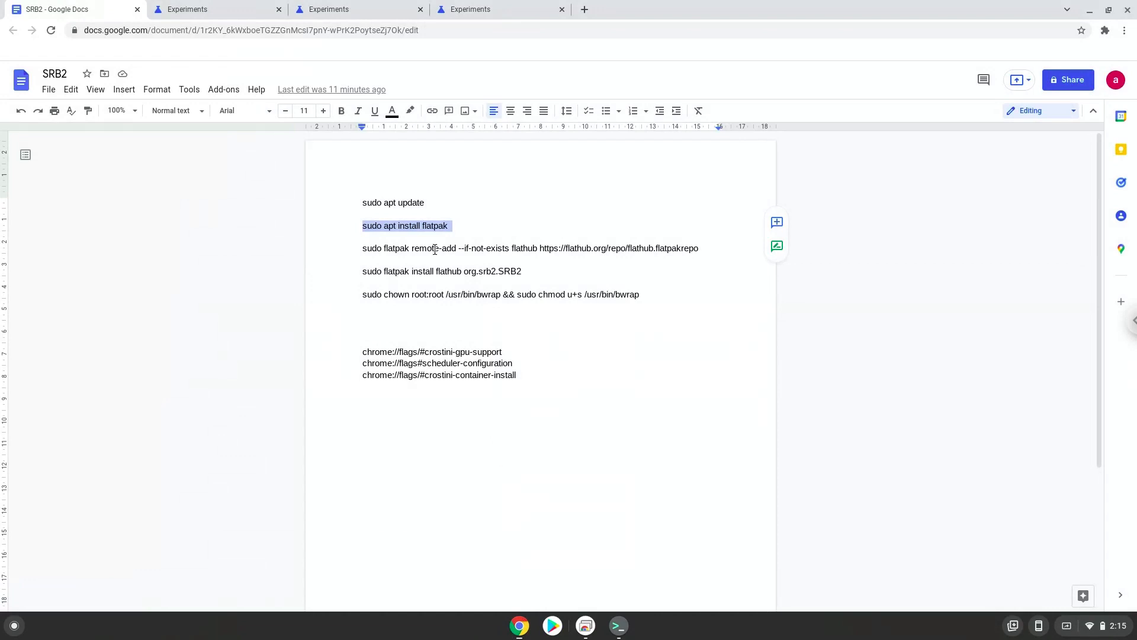
right_click(530, 248)
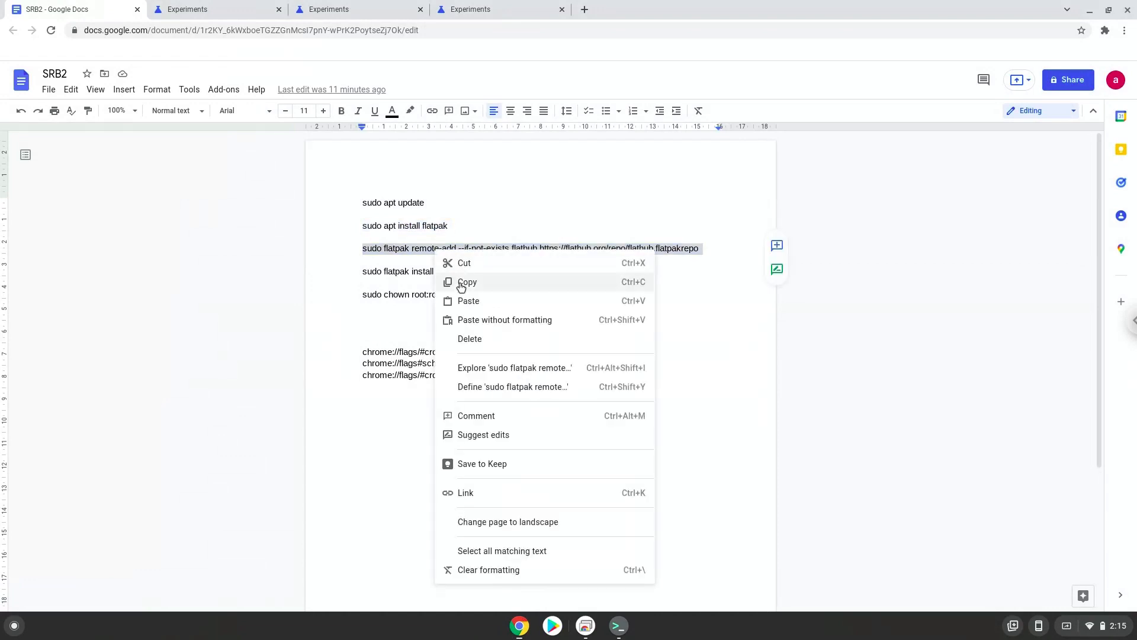
click(467, 282)
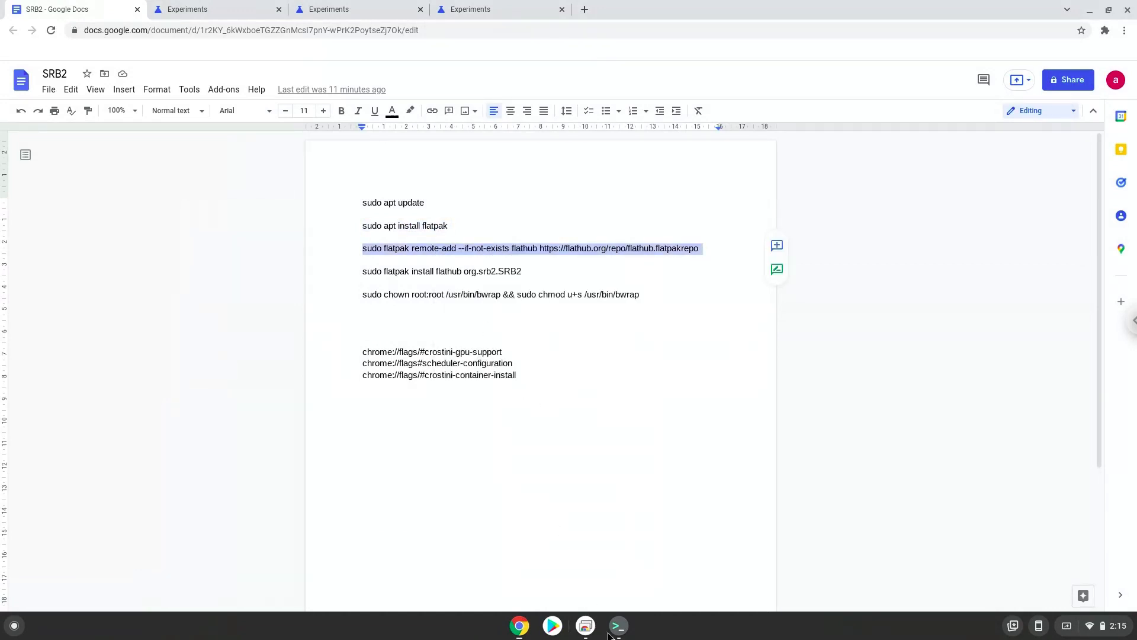
click(617, 626)
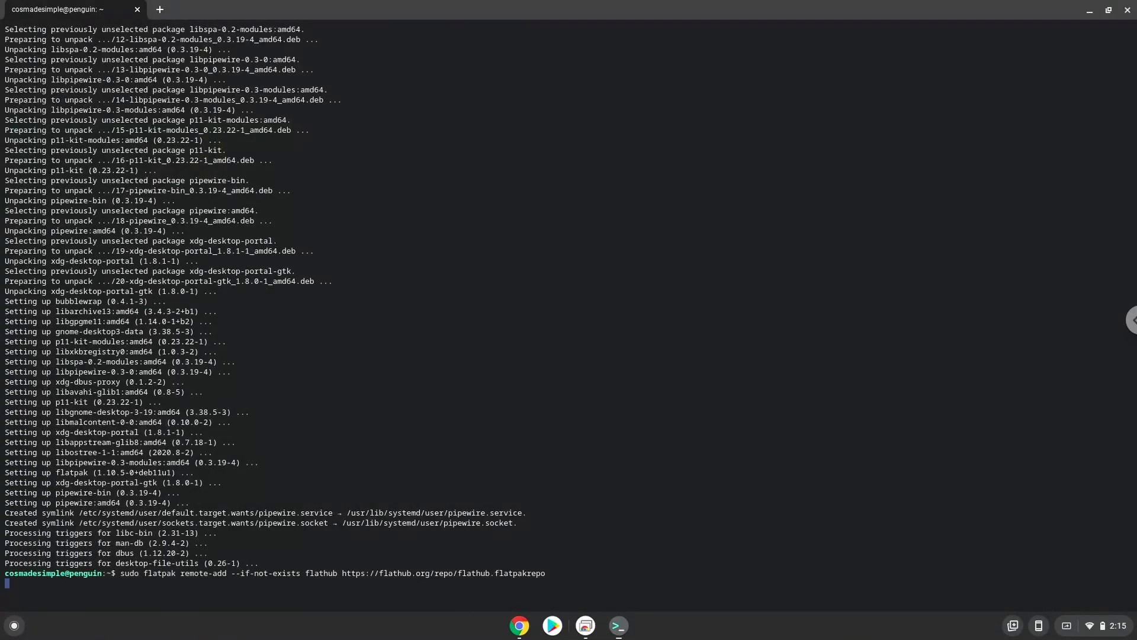
key(Return)
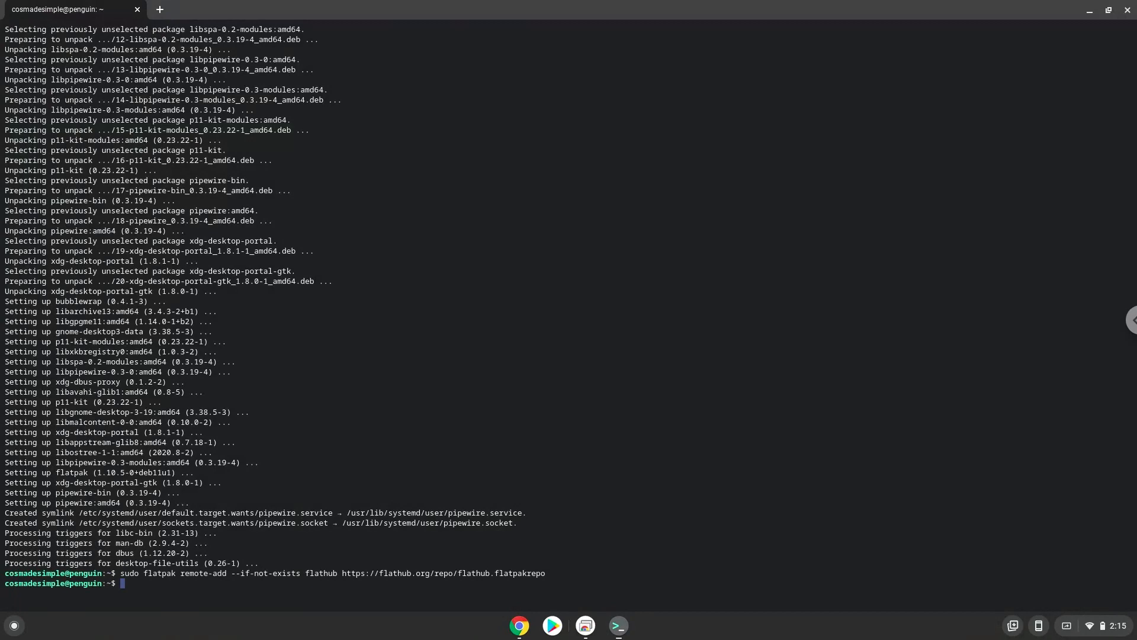
mouse_move(518, 626)
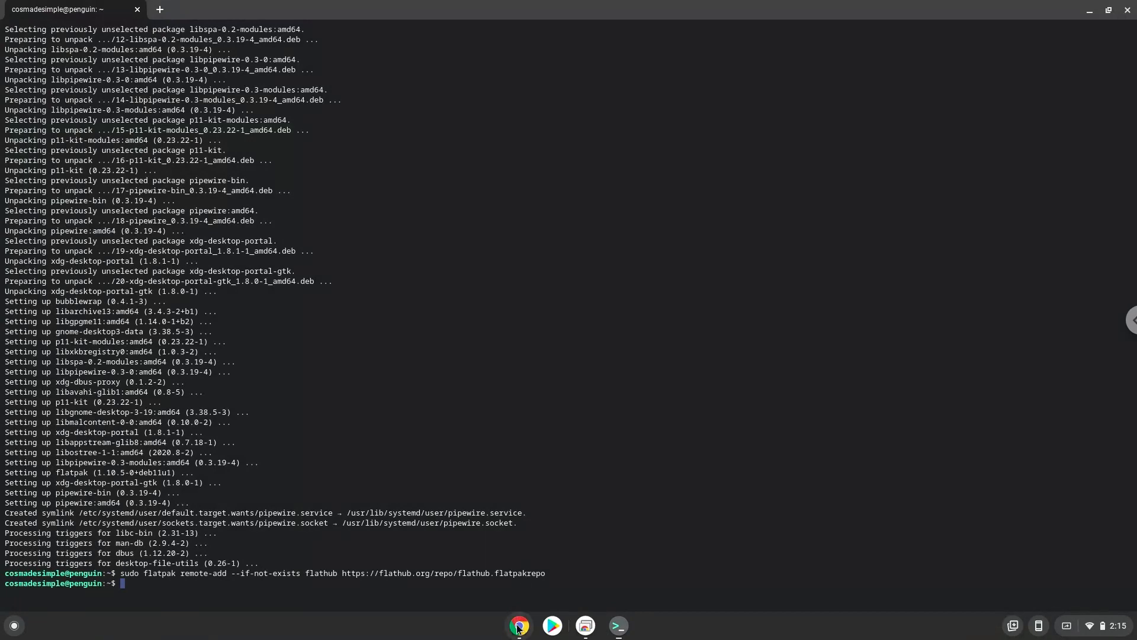
Run 'sudo flatpak install flathub org.srb2.SRB2' in Terminal, answering Y to both prompts
click(519, 625)
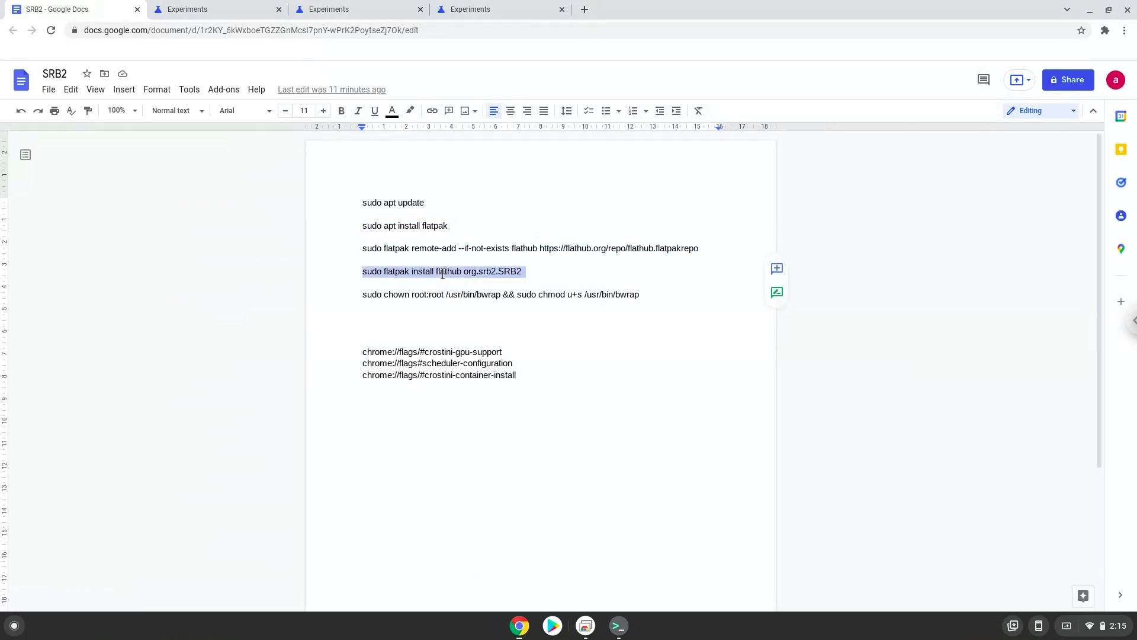
right_click(442, 271)
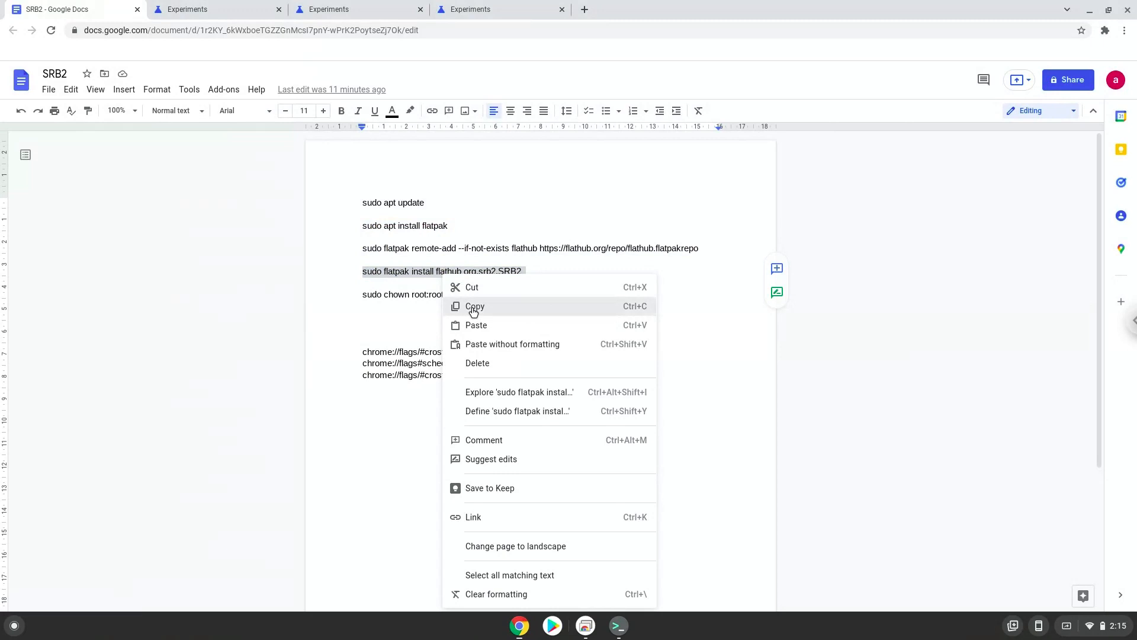
click(475, 306)
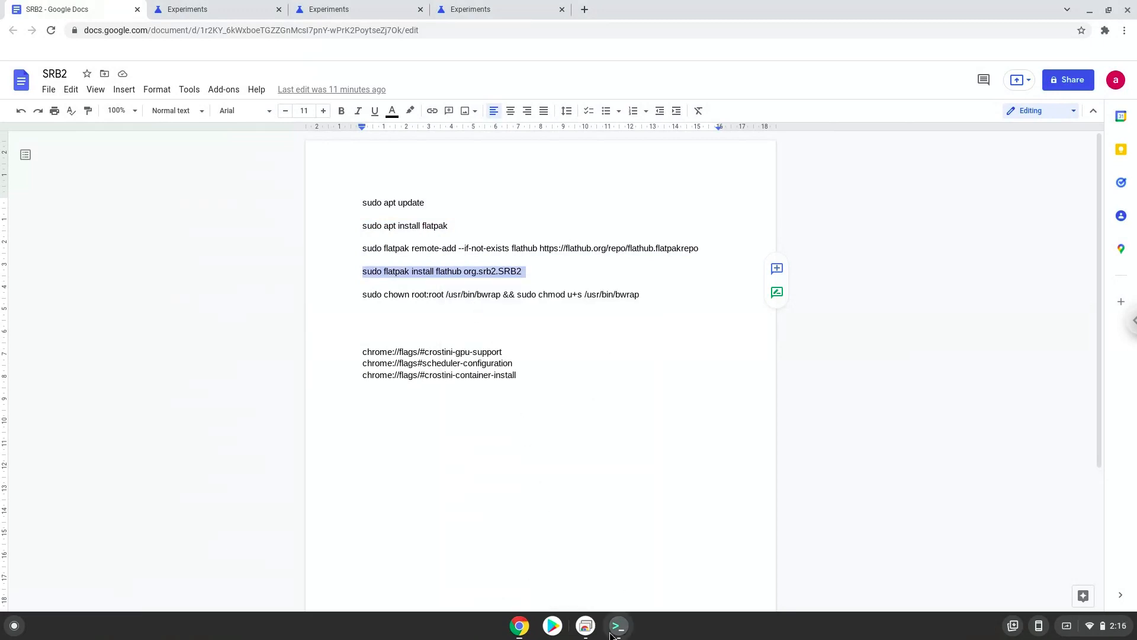
click(617, 625)
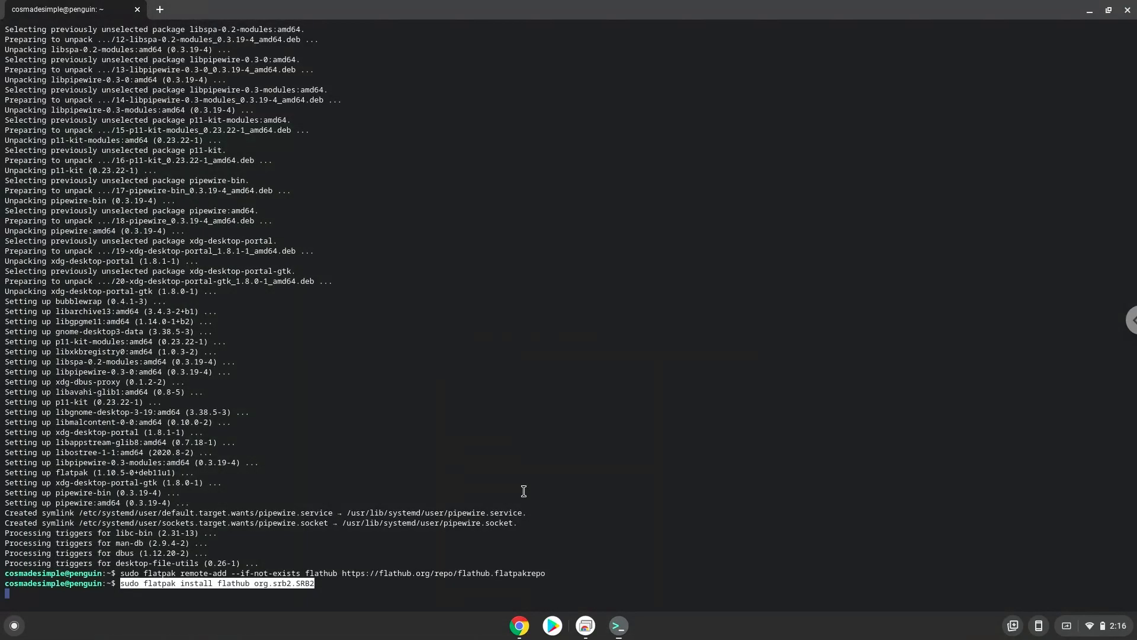
key(Return)
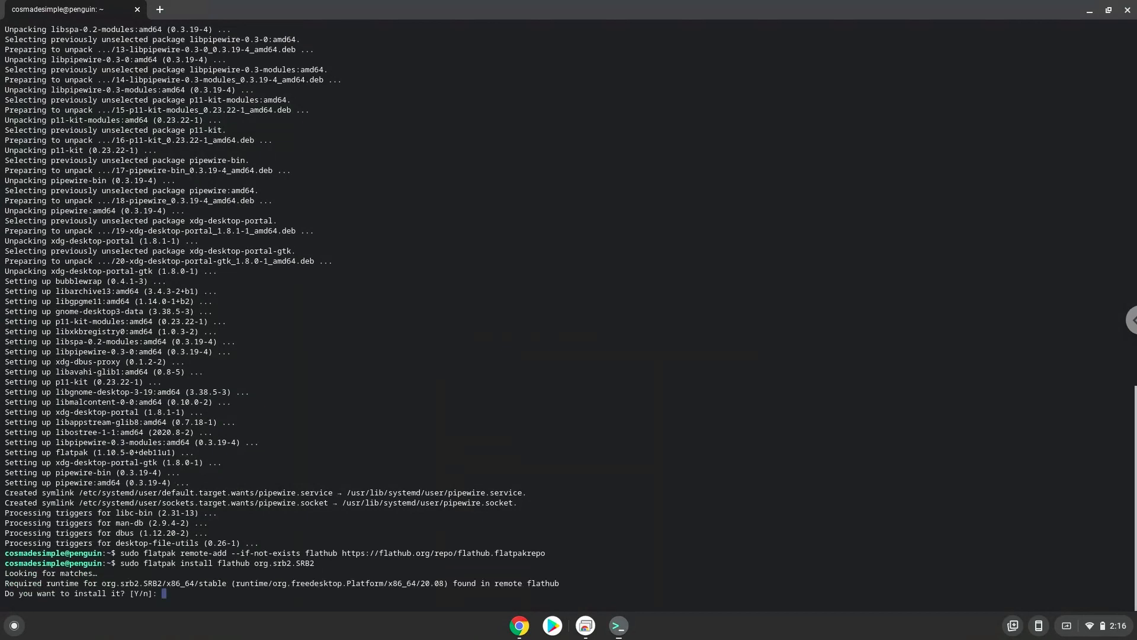
text(Y)
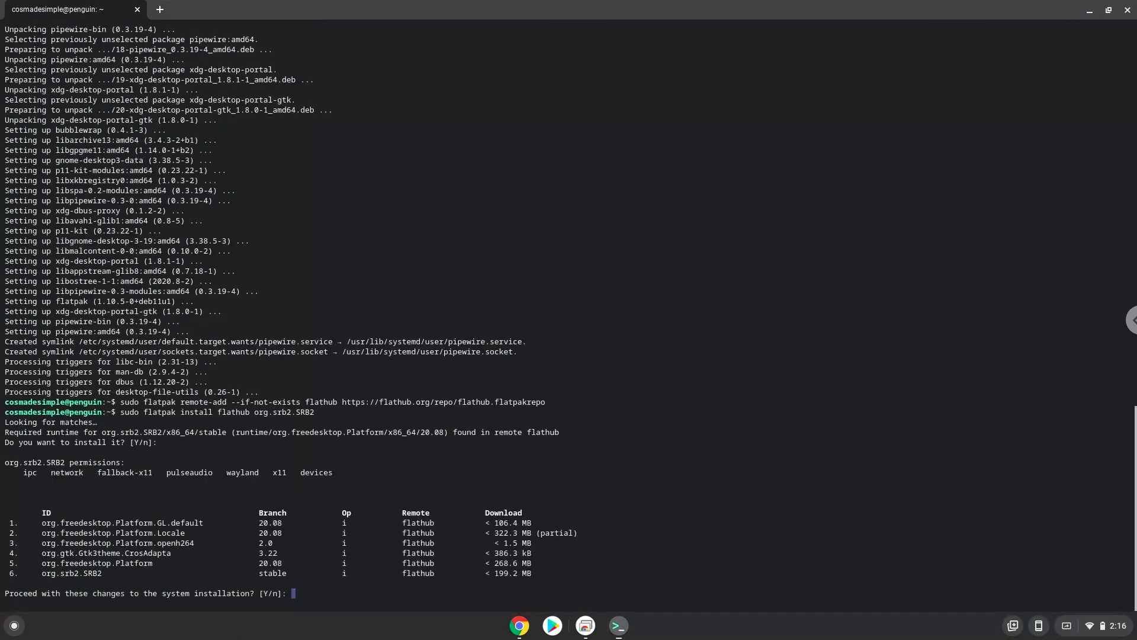
text(Y)
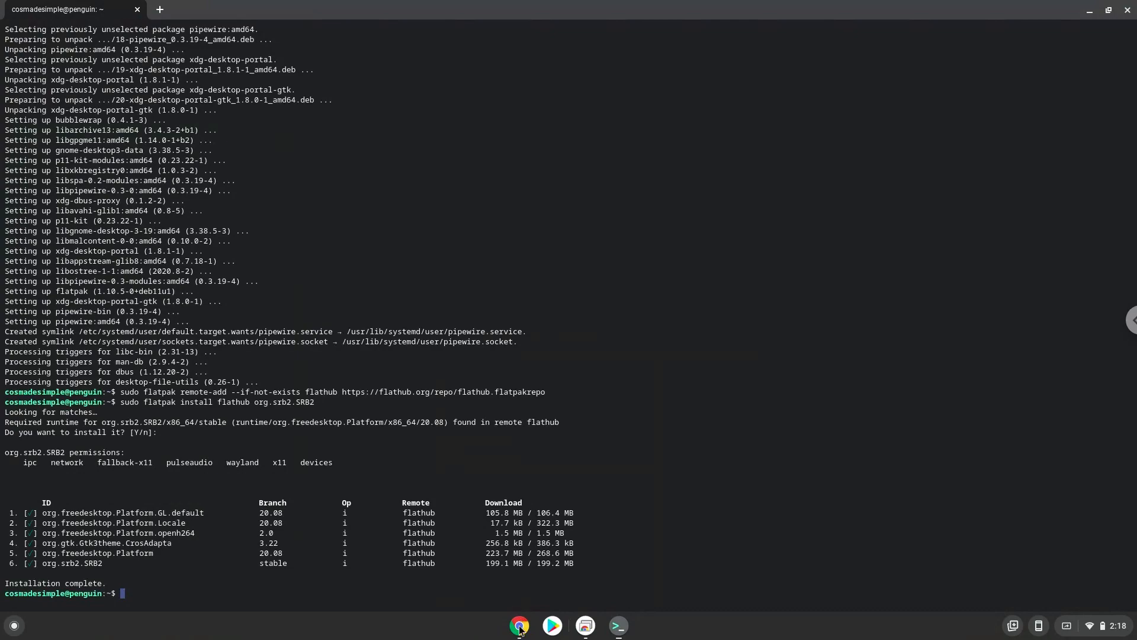
Run 'sudo chown root:root /usr/bin/bwrap && sudo chmod u+s /usr/bin/bwrap' in Terminal
click(519, 624)
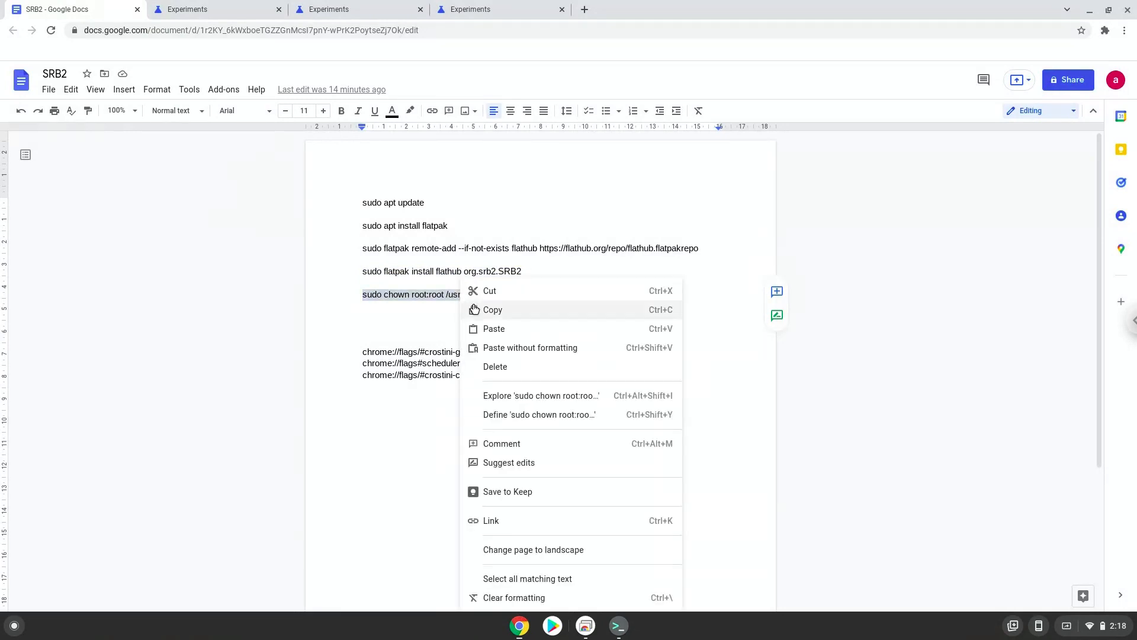
click(492, 310)
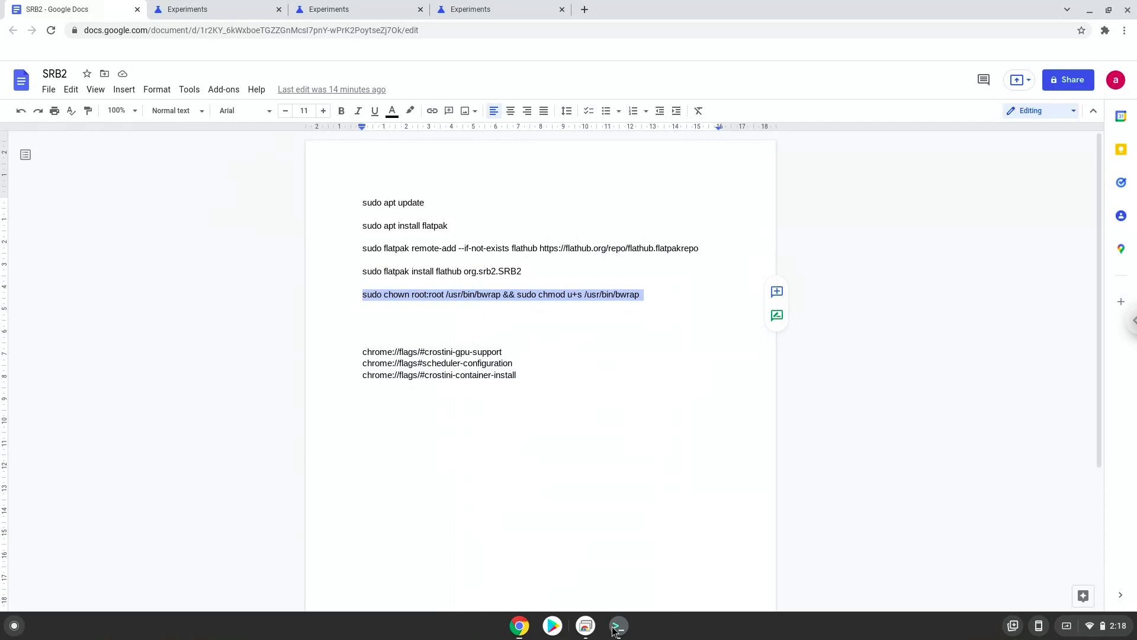
click(617, 626)
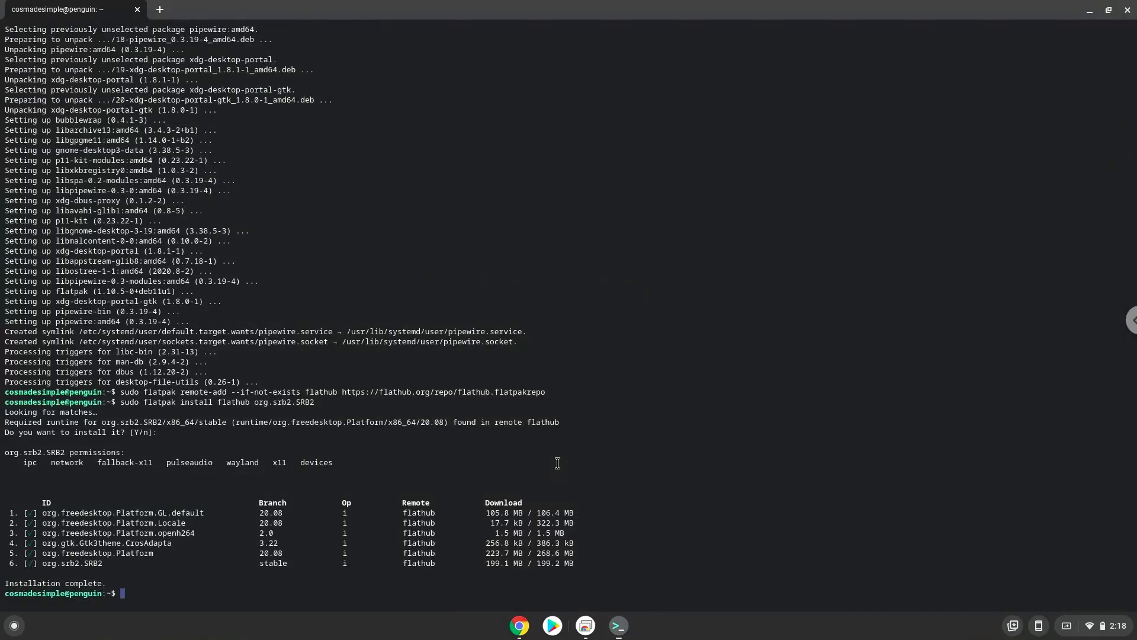
text(sudo chown root:root /usr/bin/bwrap && sudo chmod u+s /usr/bin/bwrap)
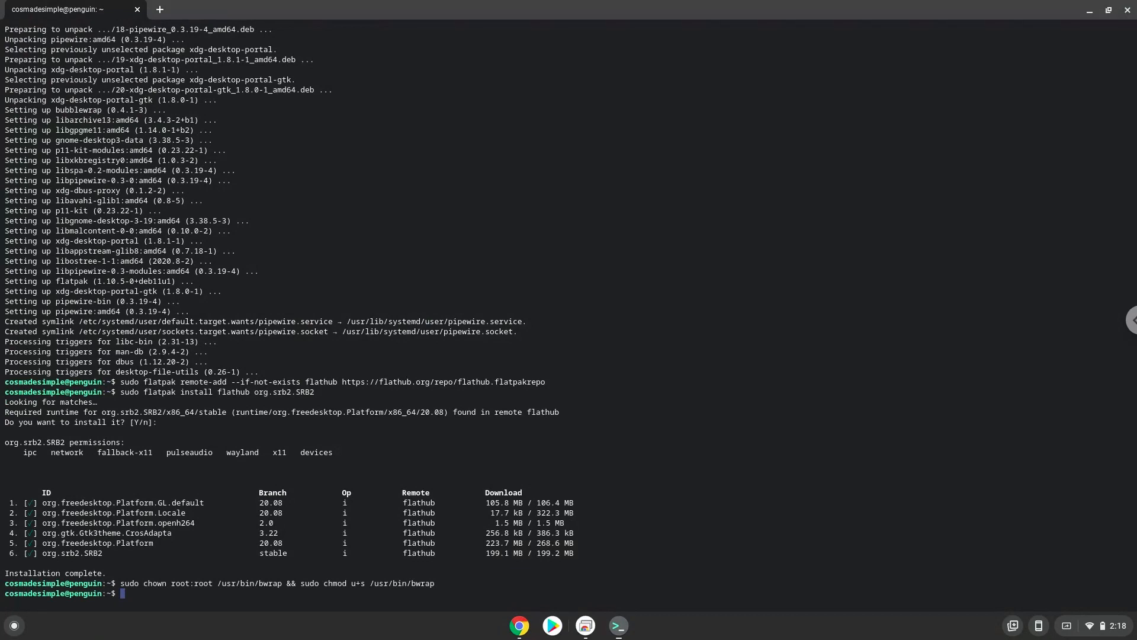
mouse_move(758, 271)
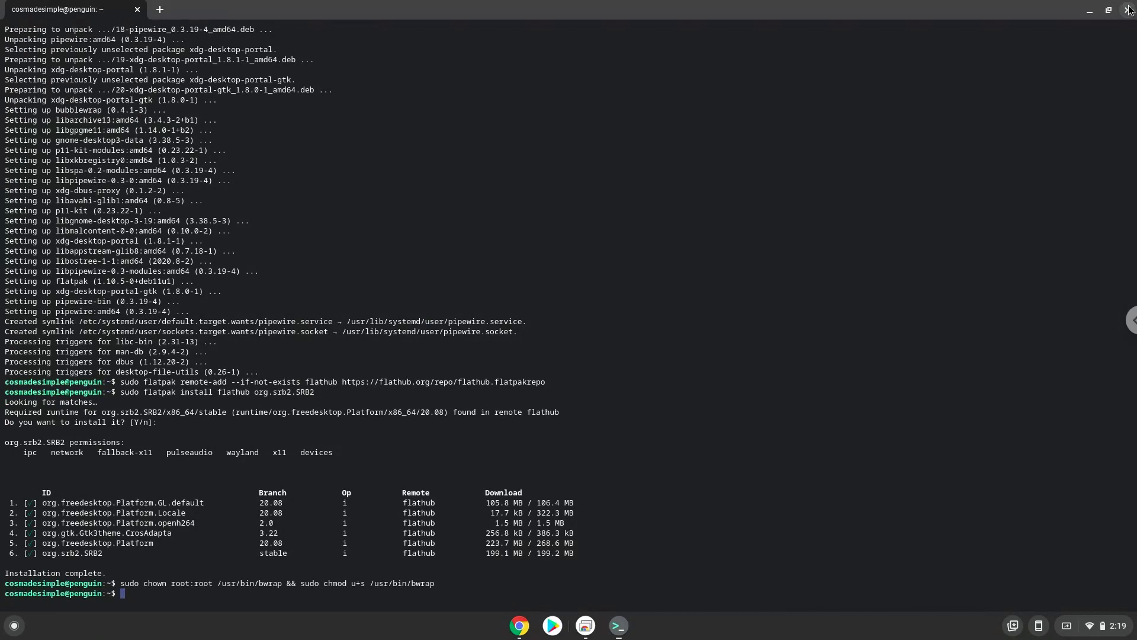
Close the Linux terminal, confirm Leave, and expand the launcher to the full app grid
click(1128, 10)
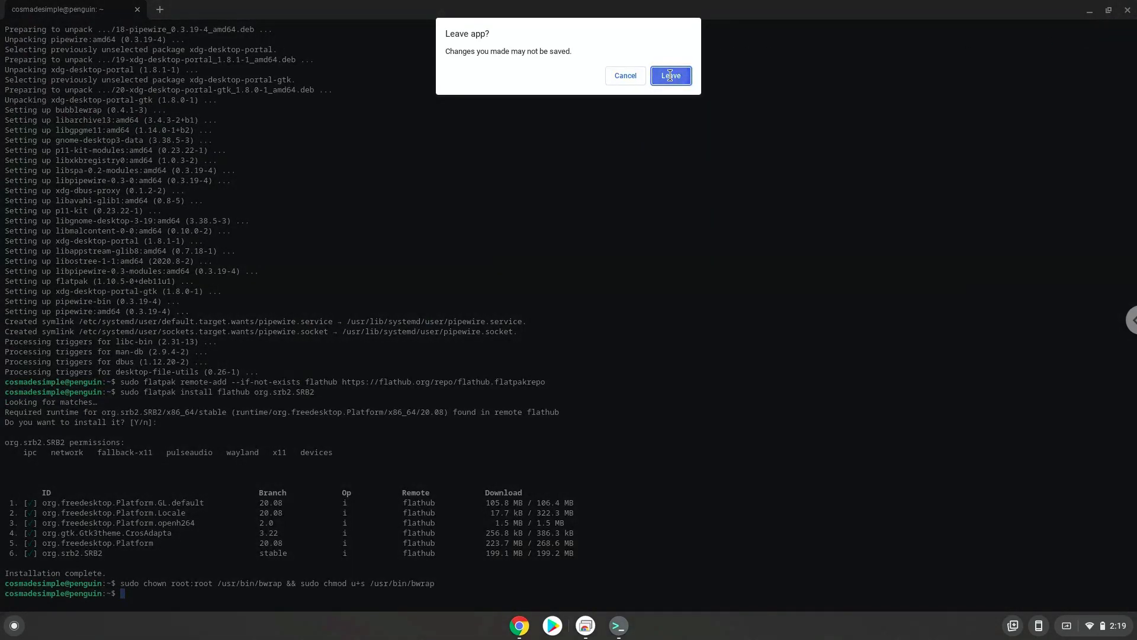
click(669, 75)
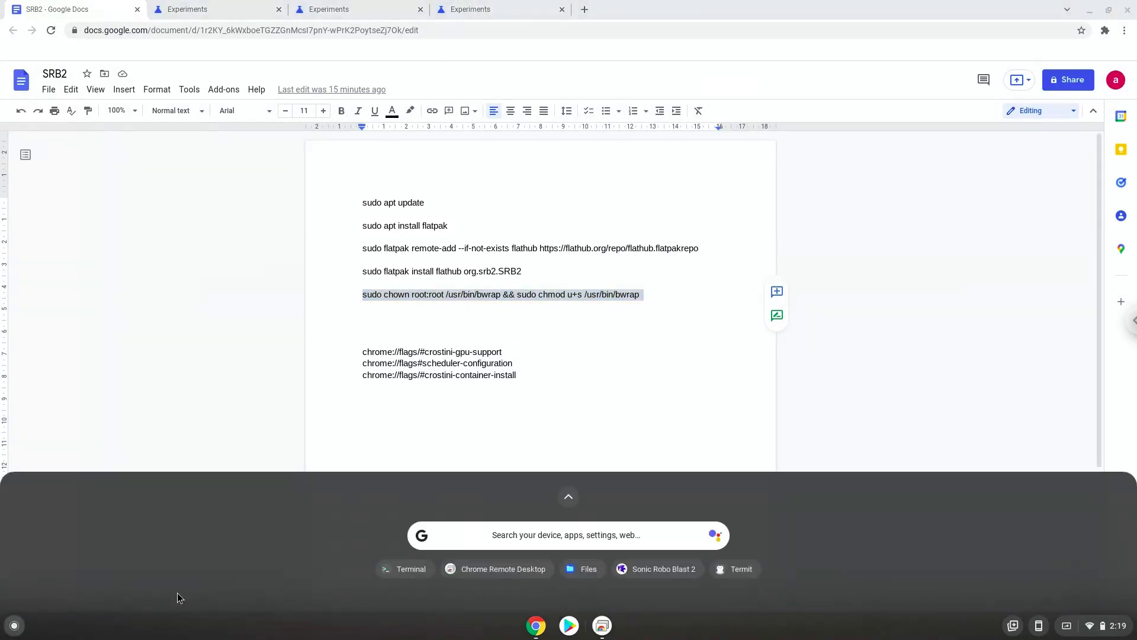
click(568, 497)
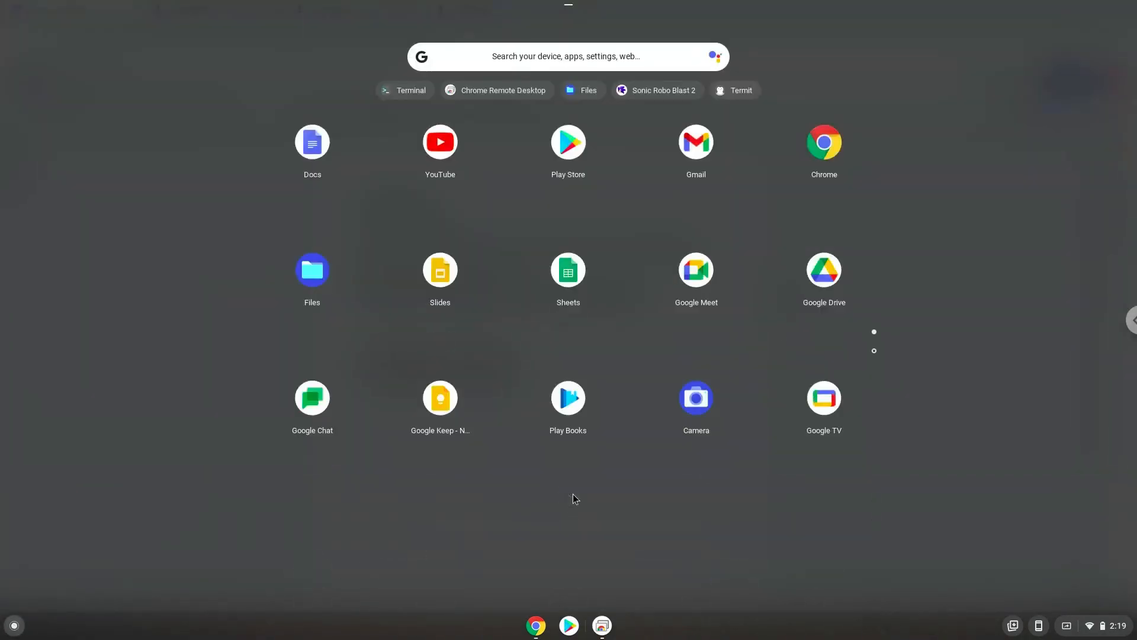